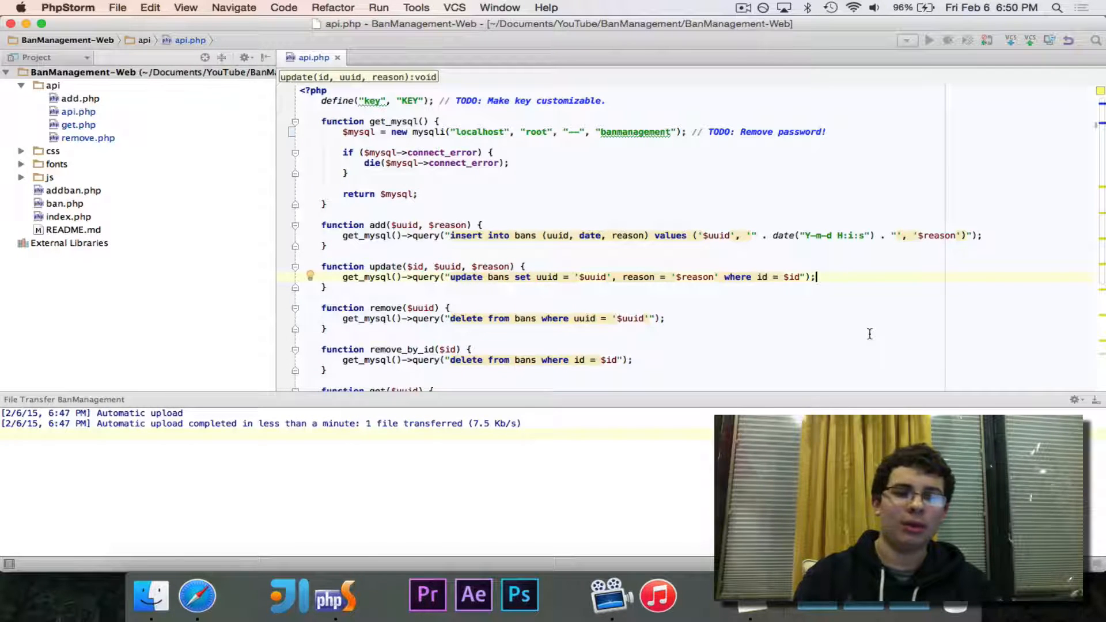
mouse_move(855, 309)
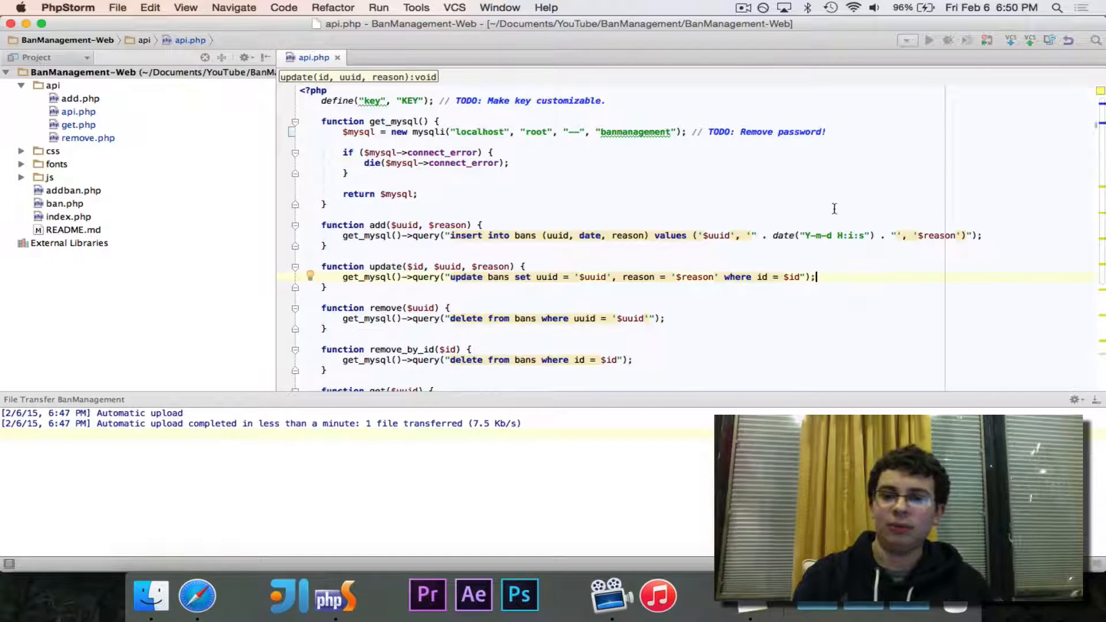
Create the users table with an id int primary key auto_increment not null column, plus username and password.
click(743, 7)
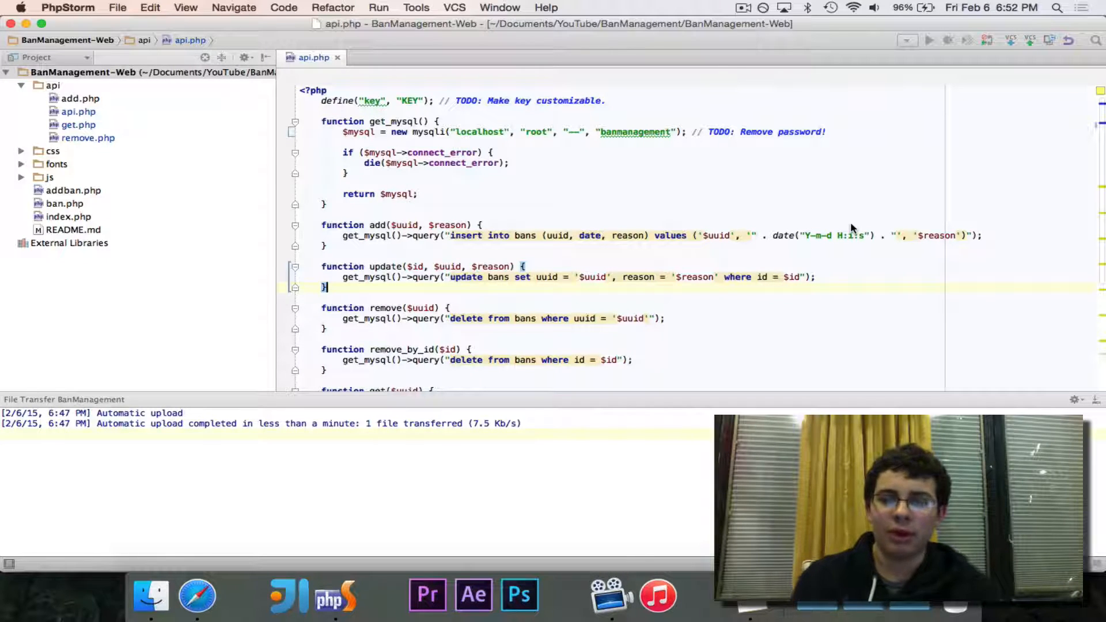
mouse_move(827, 296)
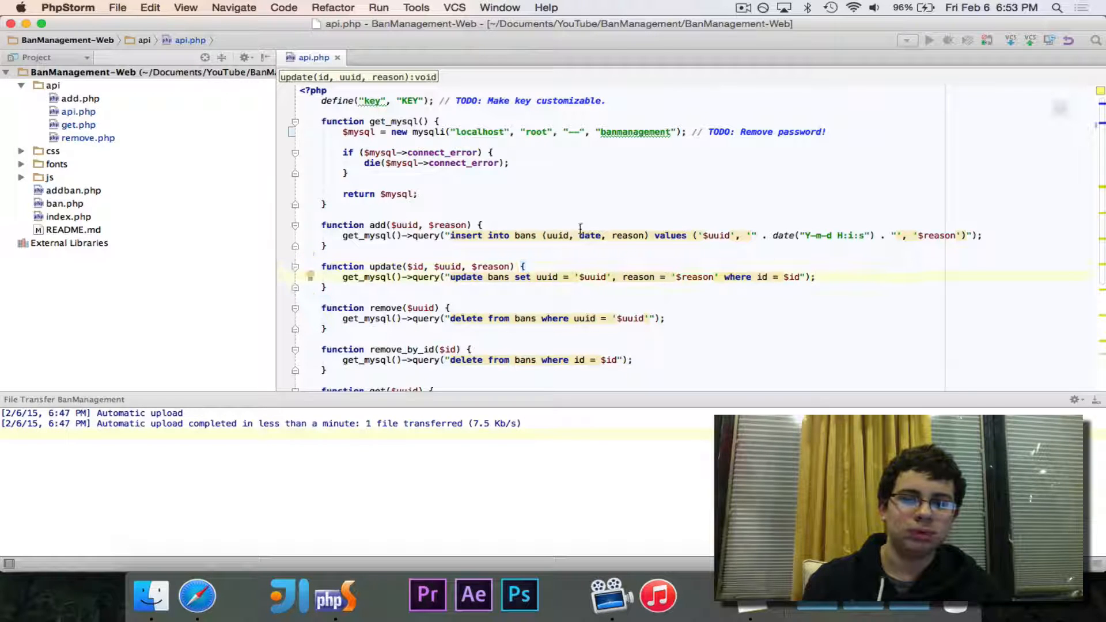
mouse_move(721, 42)
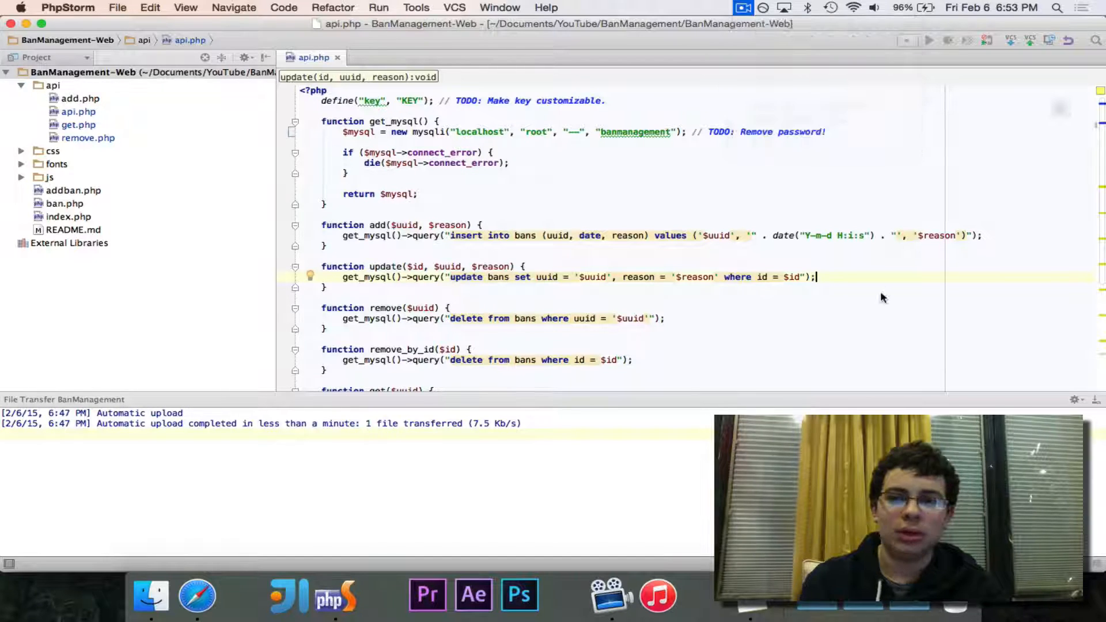
mouse_move(868, 272)
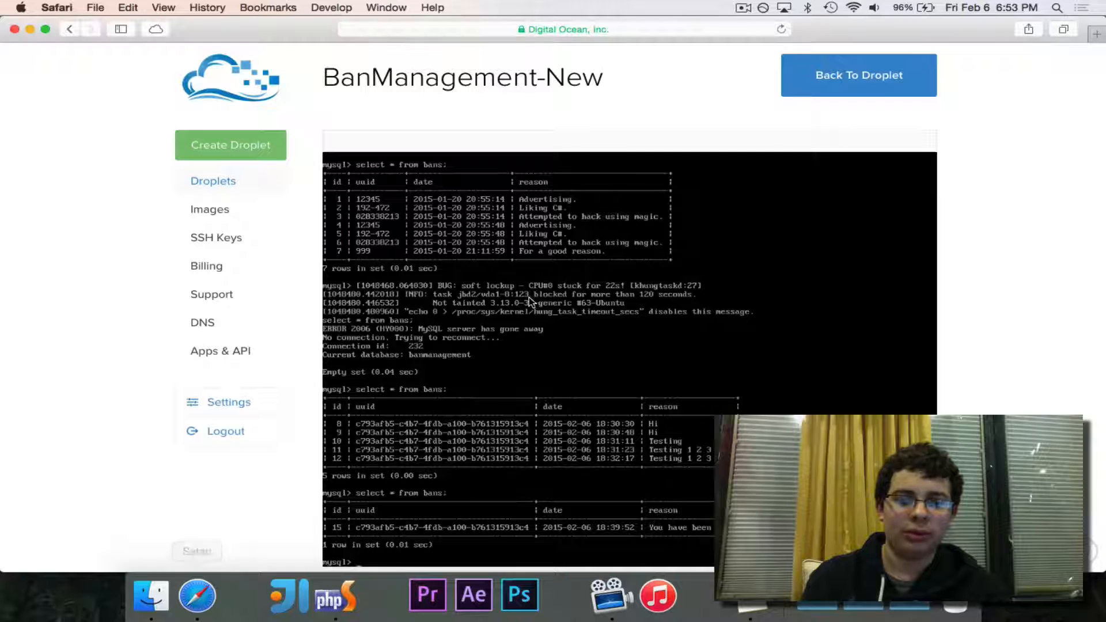
mouse_move(731, 346)
text(show tables;)
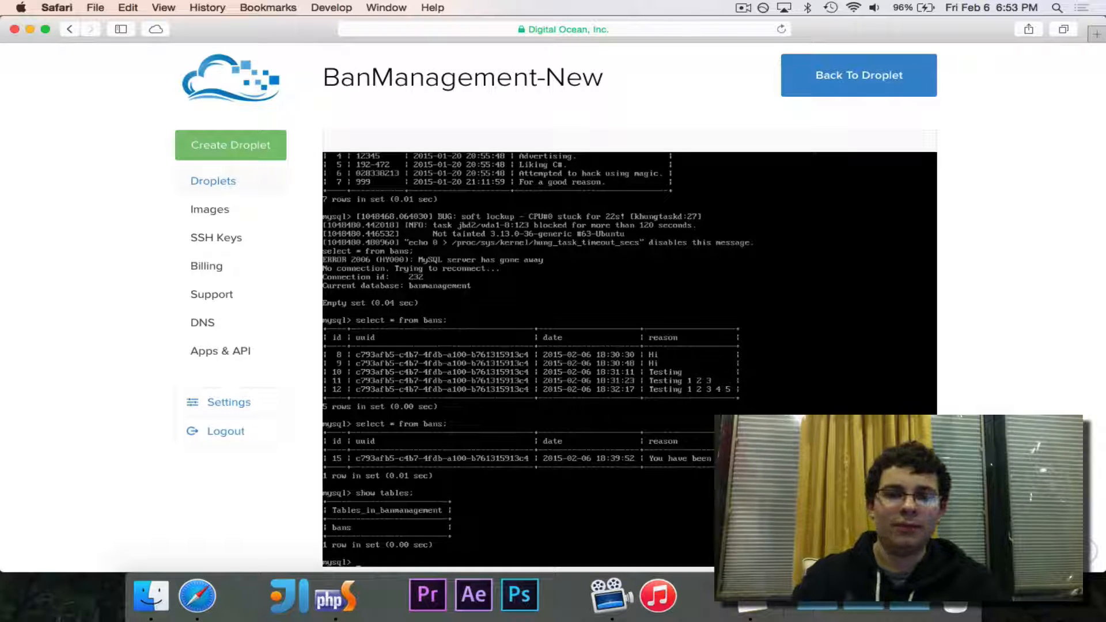
mouse_move(662, 276)
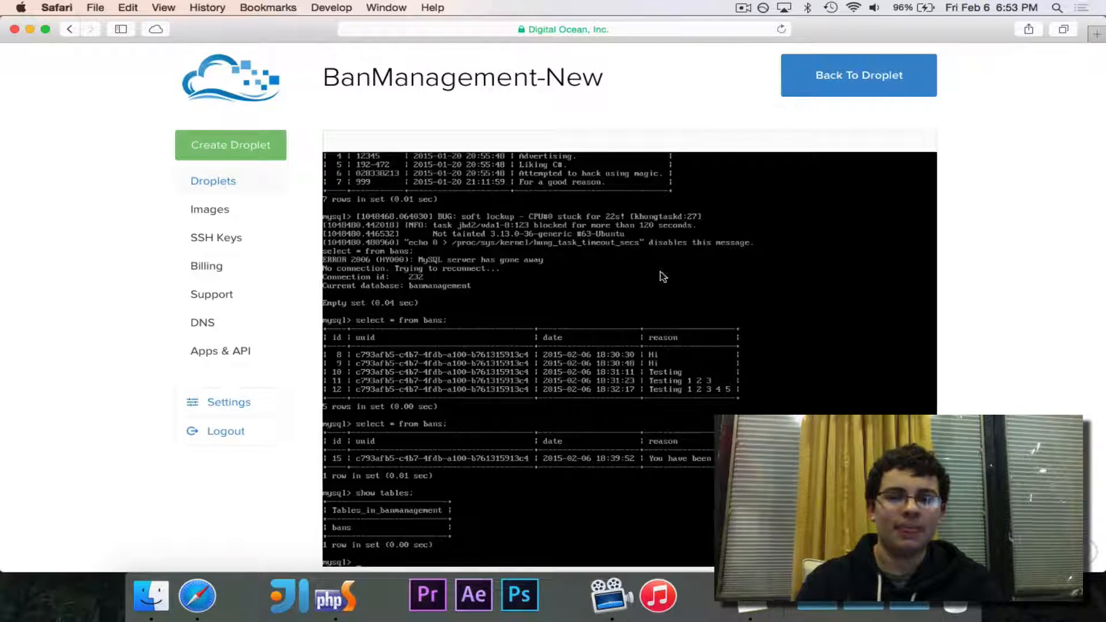
mouse_move(668, 322)
text(create table)
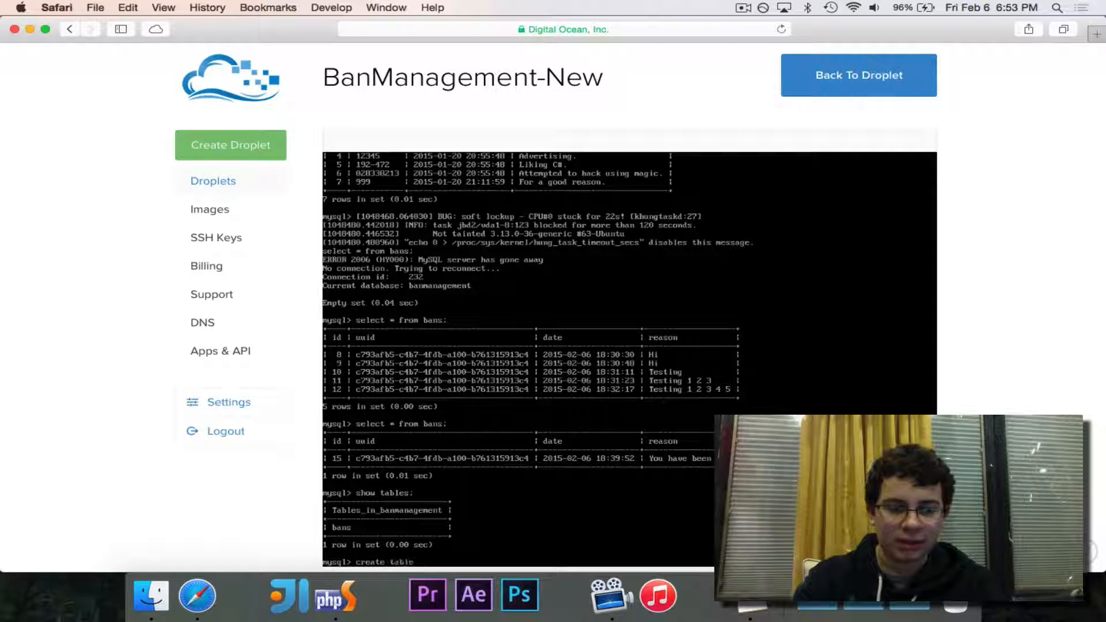
text(users)
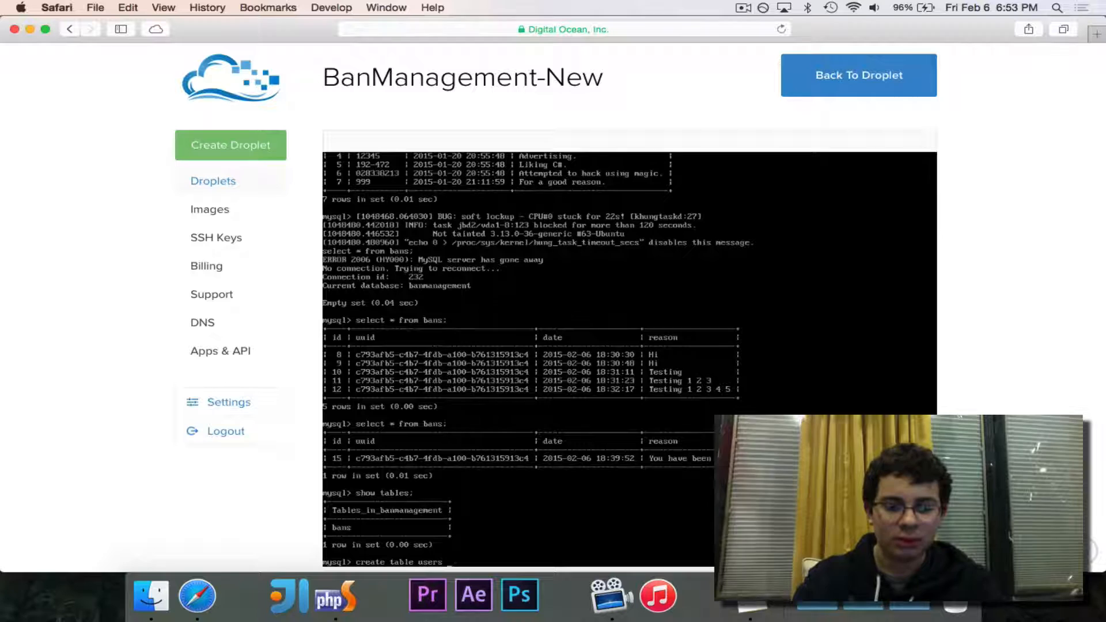
text(()
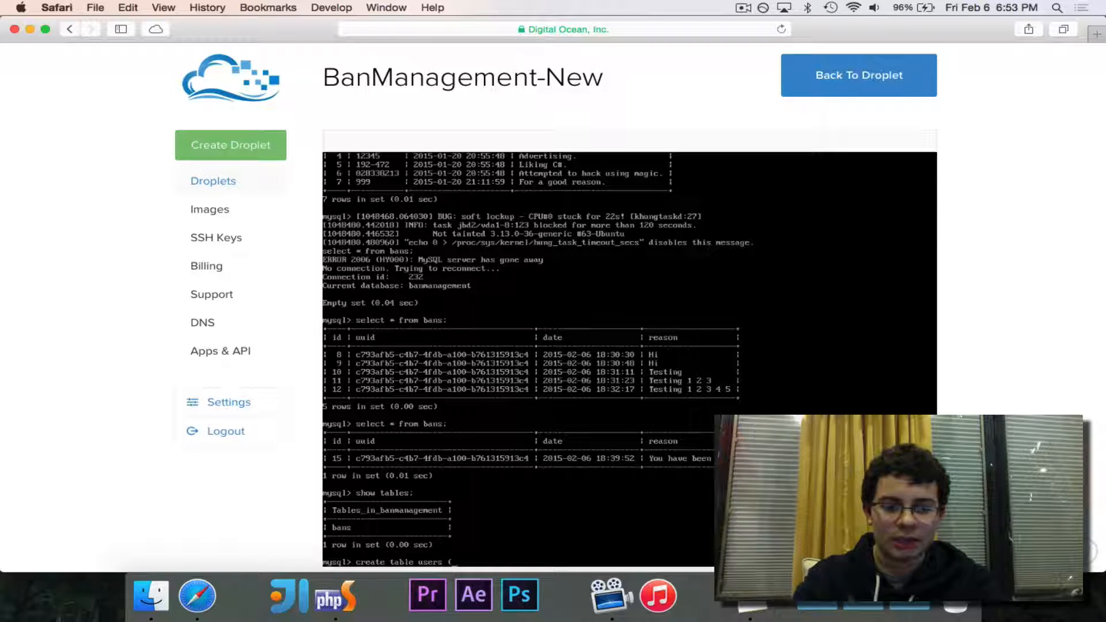
text(id)
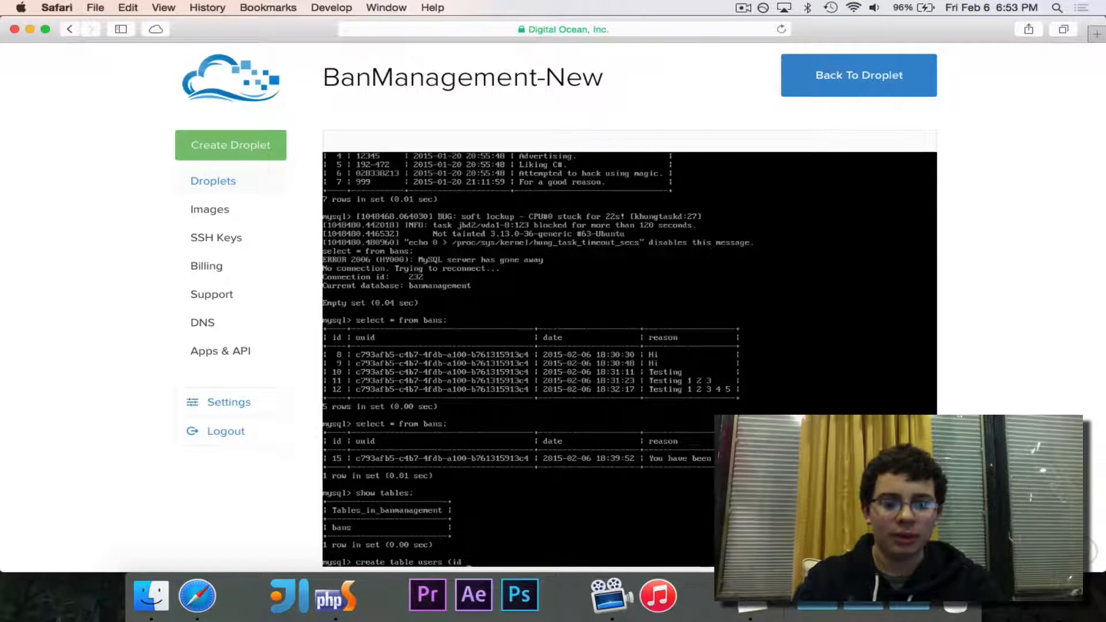
text(int auto)
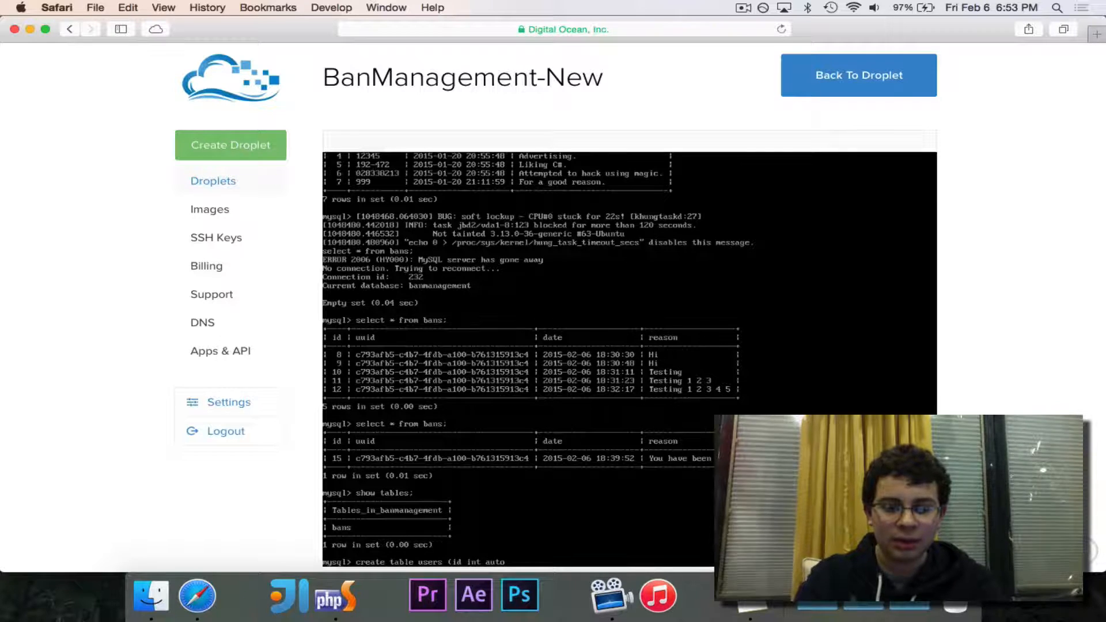
text(primary)
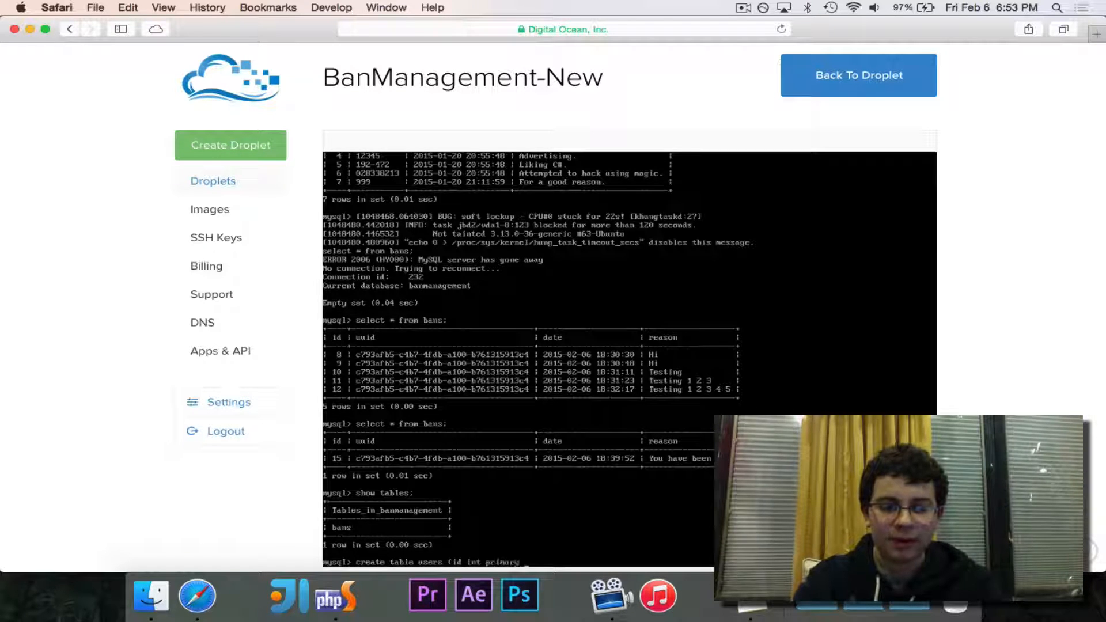
text(primary key auto_in)
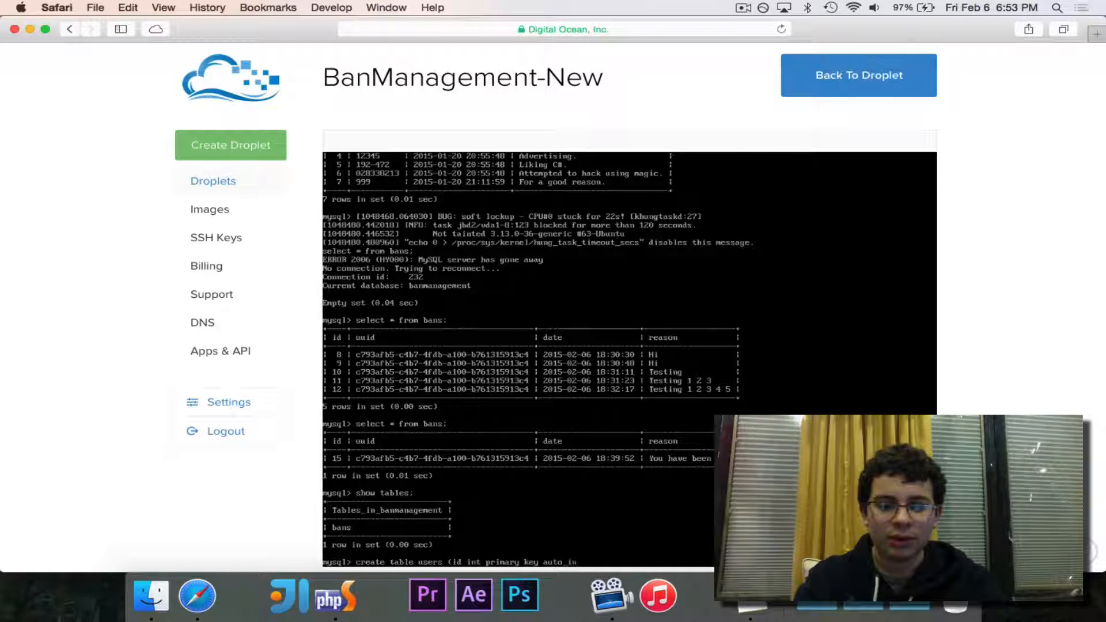
text(not null, username va)
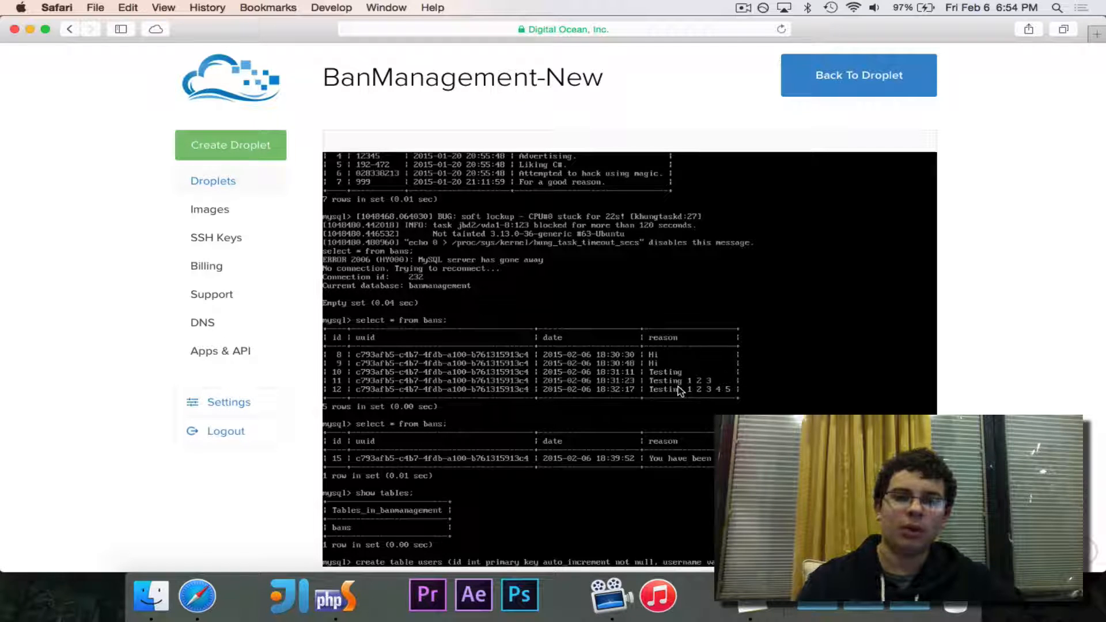
Describe the users table to confirm its id, username and password columns.
click(740, 7)
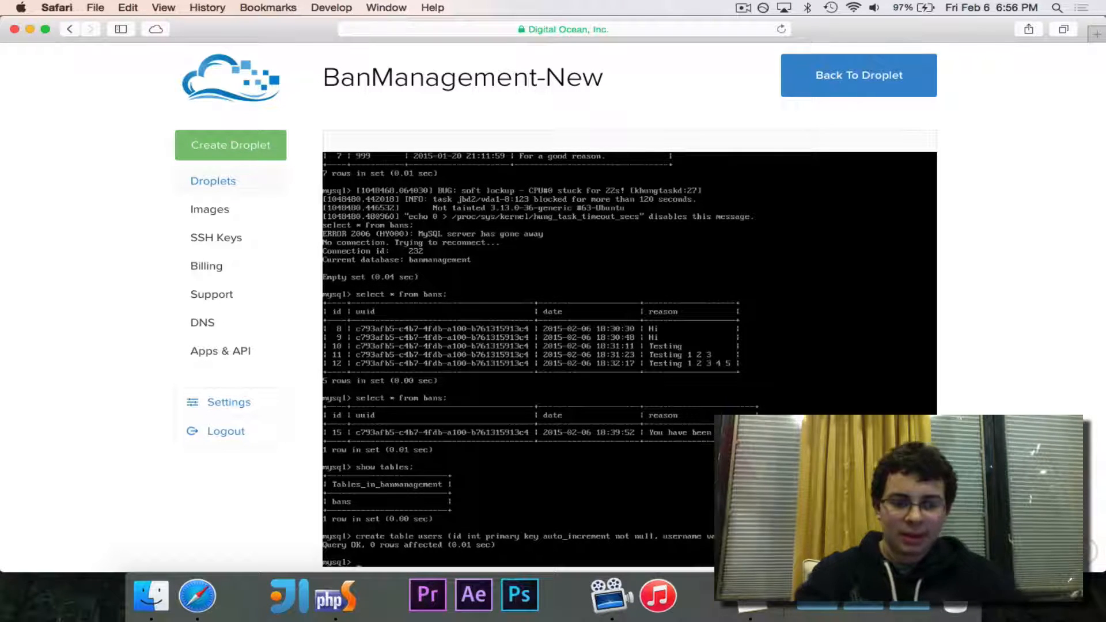
text(describe tabl)
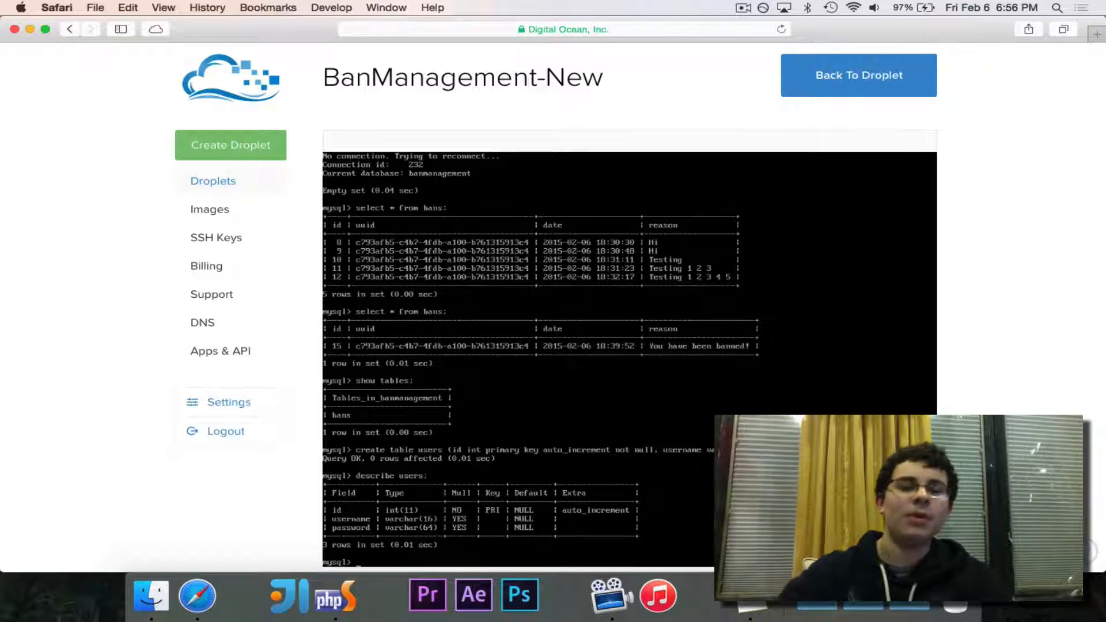
mouse_move(335, 596)
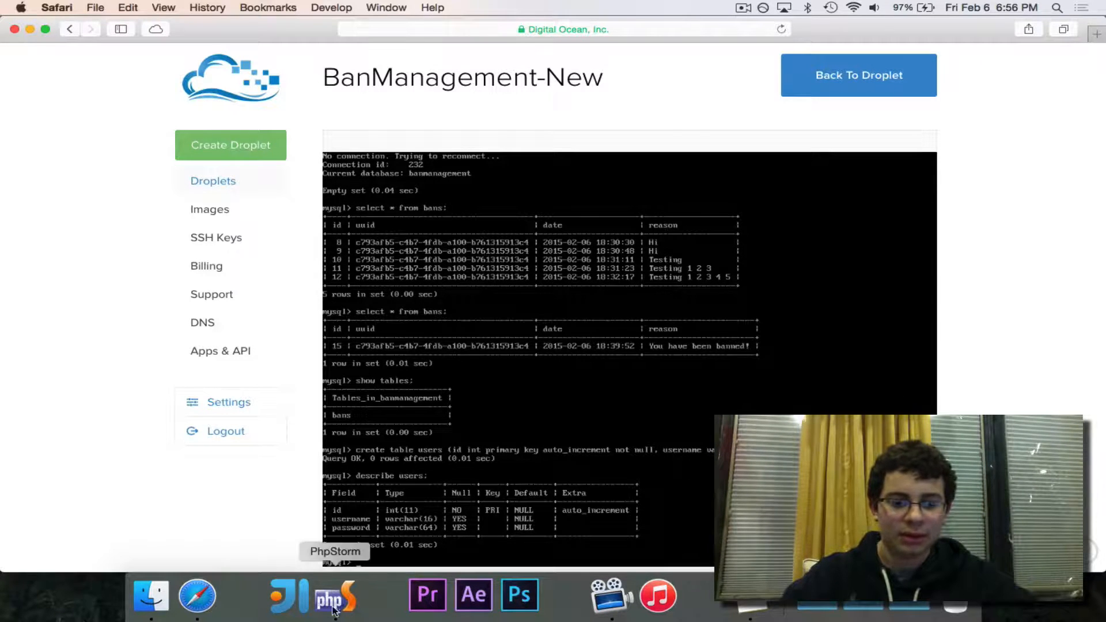
Add function login($username, $password) at the end of api.php that sets $password = hash("sha256", $password).
click(336, 596)
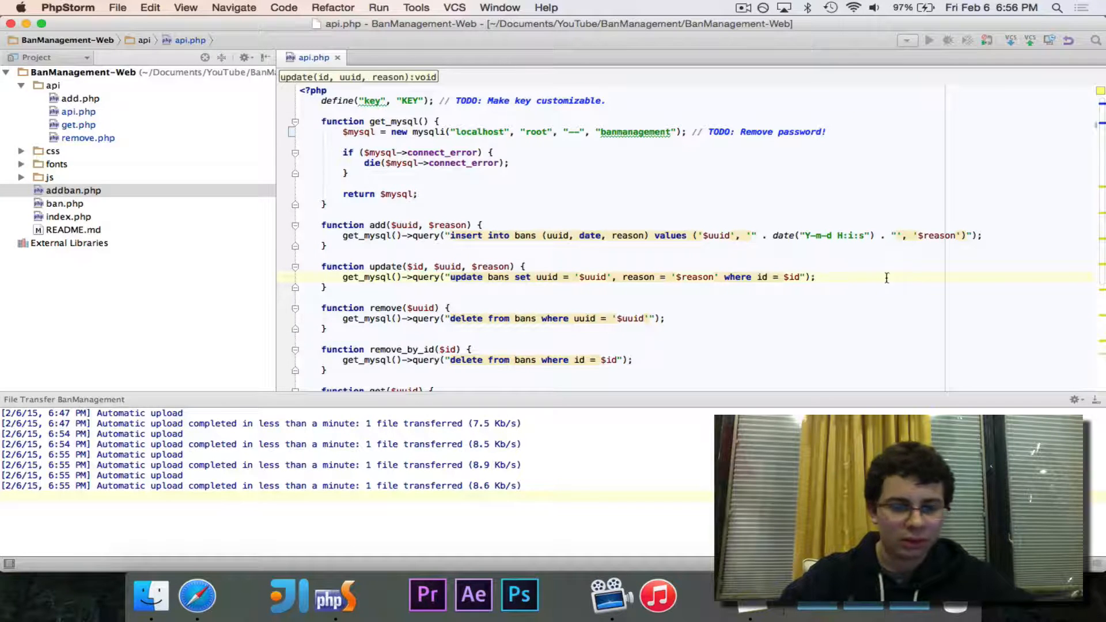
scroll(down, 3)
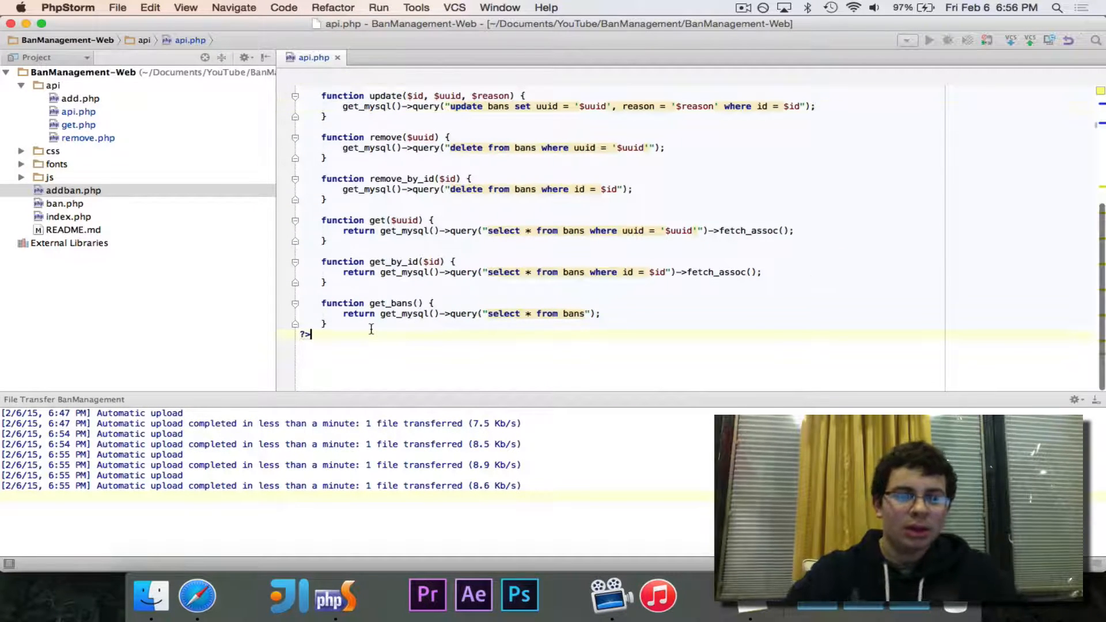
text(function login()
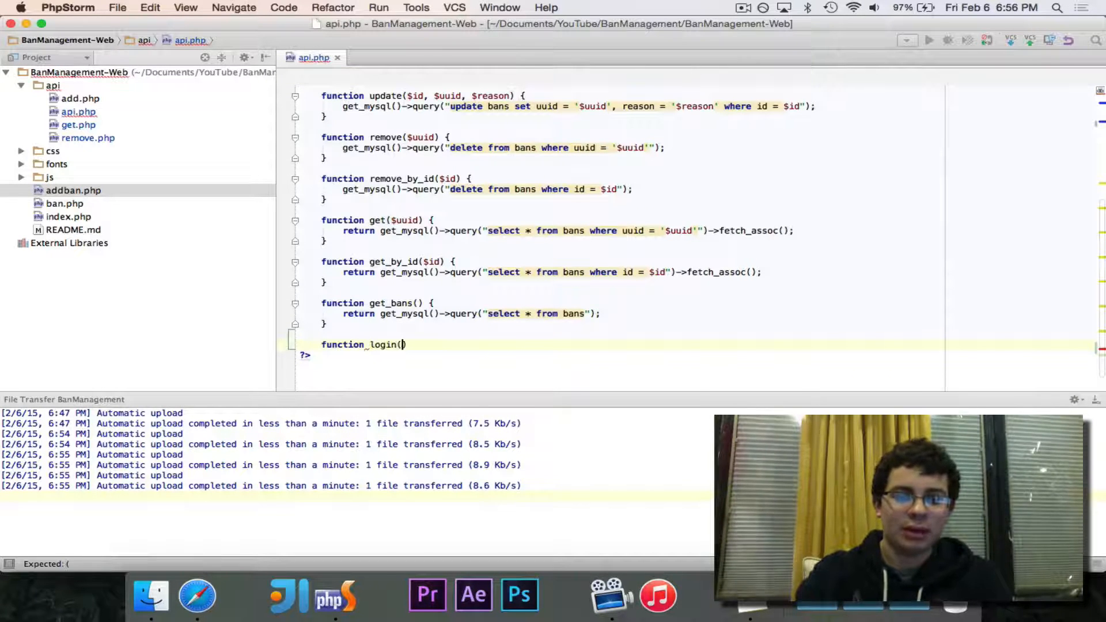
text($usern)
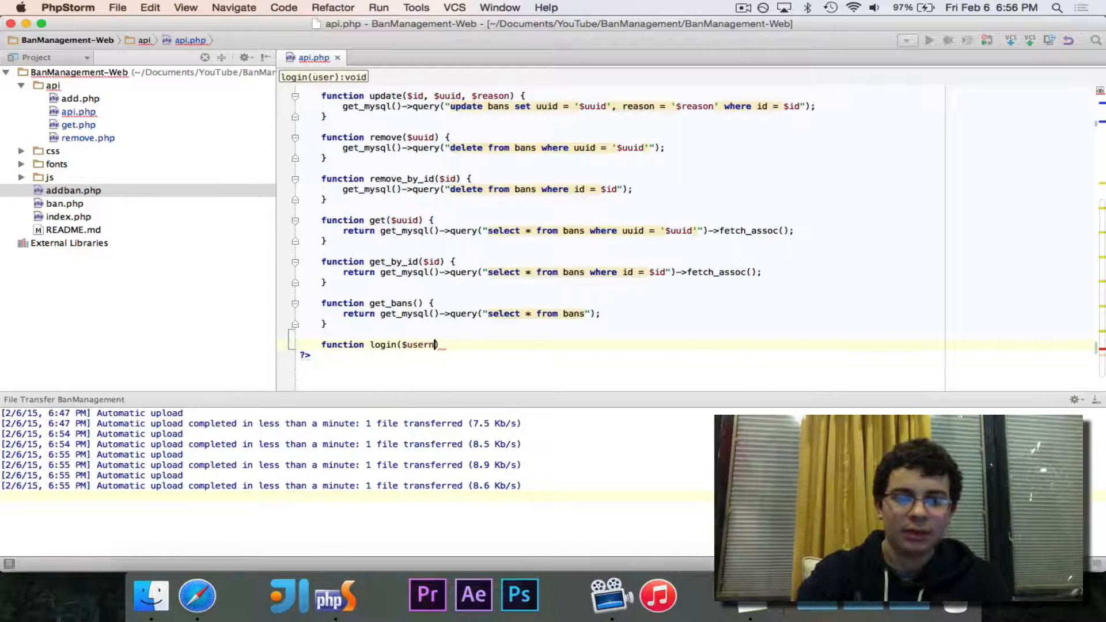
text(ame, $password) {)
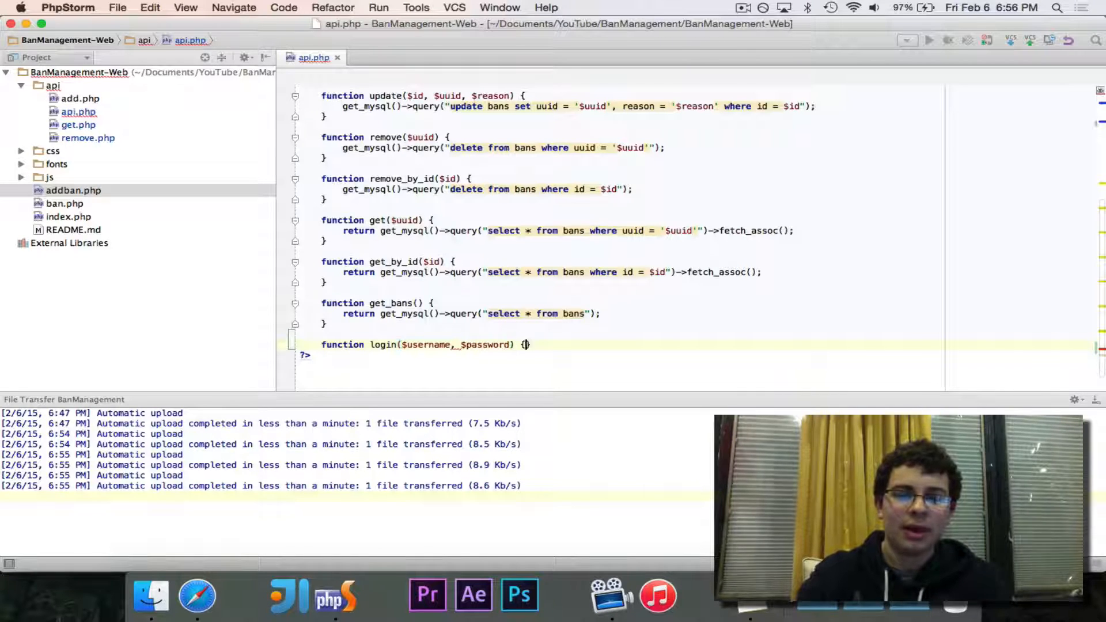
text($password = hash("sha"))
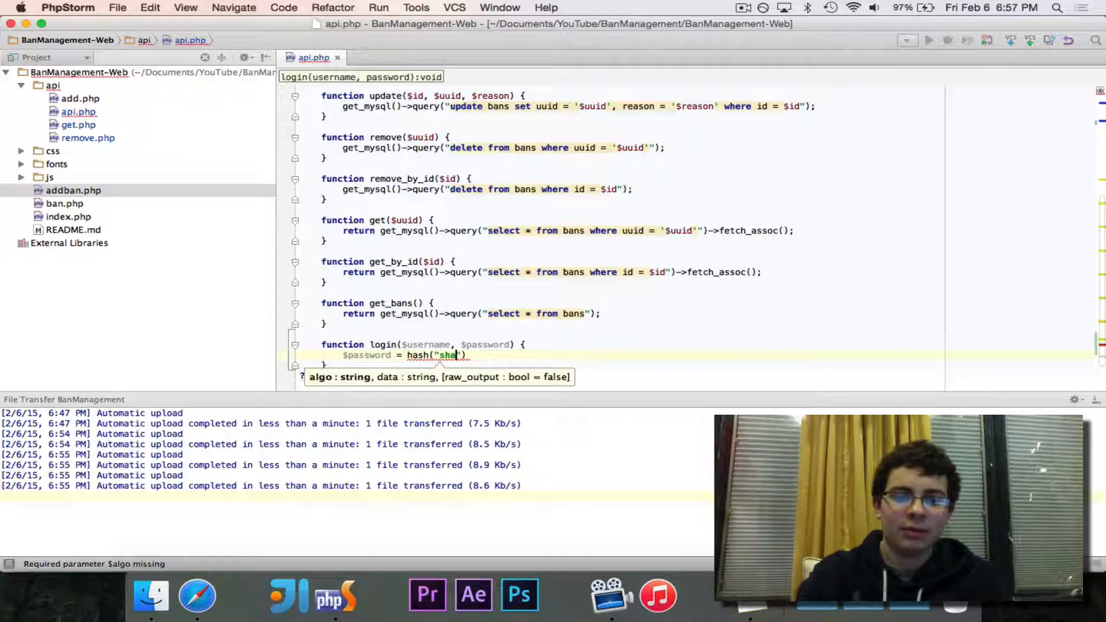
text(256)
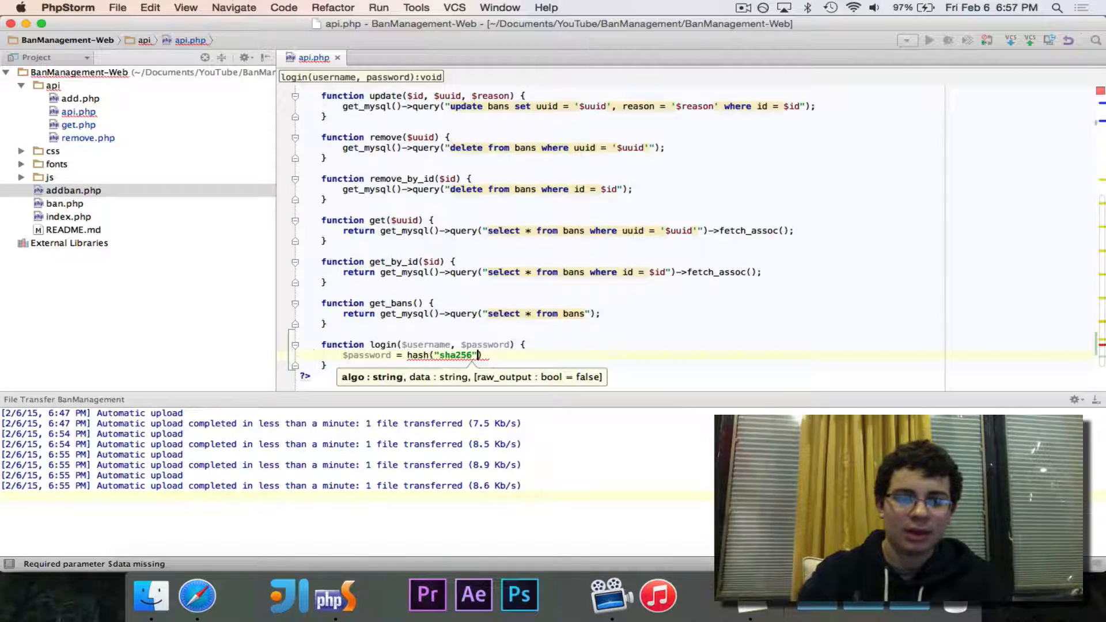
text(, $password);)
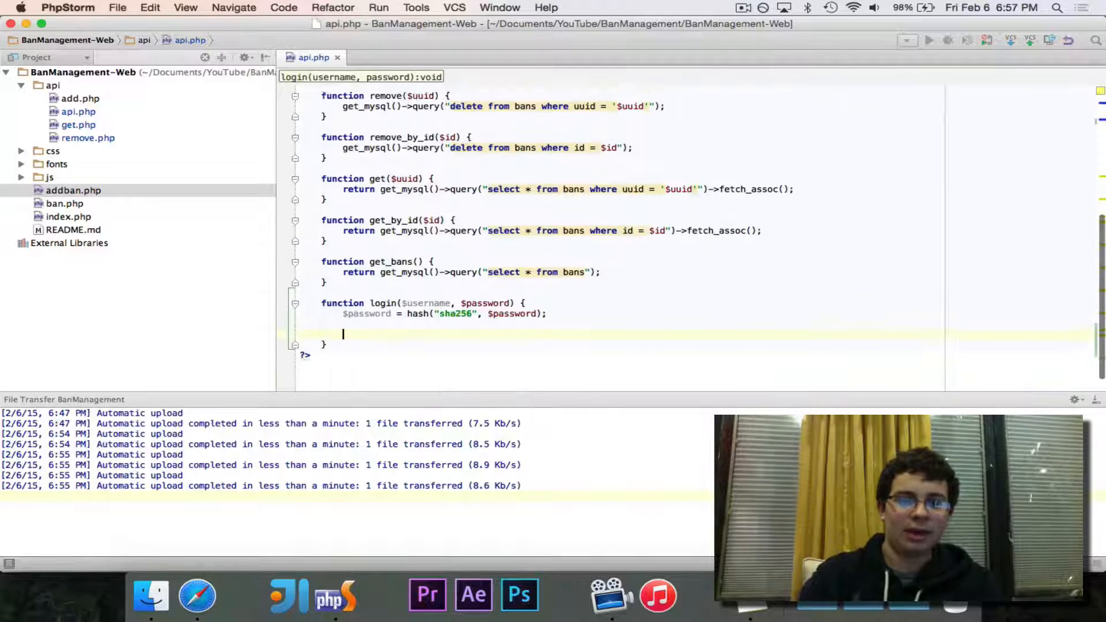
Return get_mysql()'s select count(*) from users query matching the username and hashed password.
text(return)
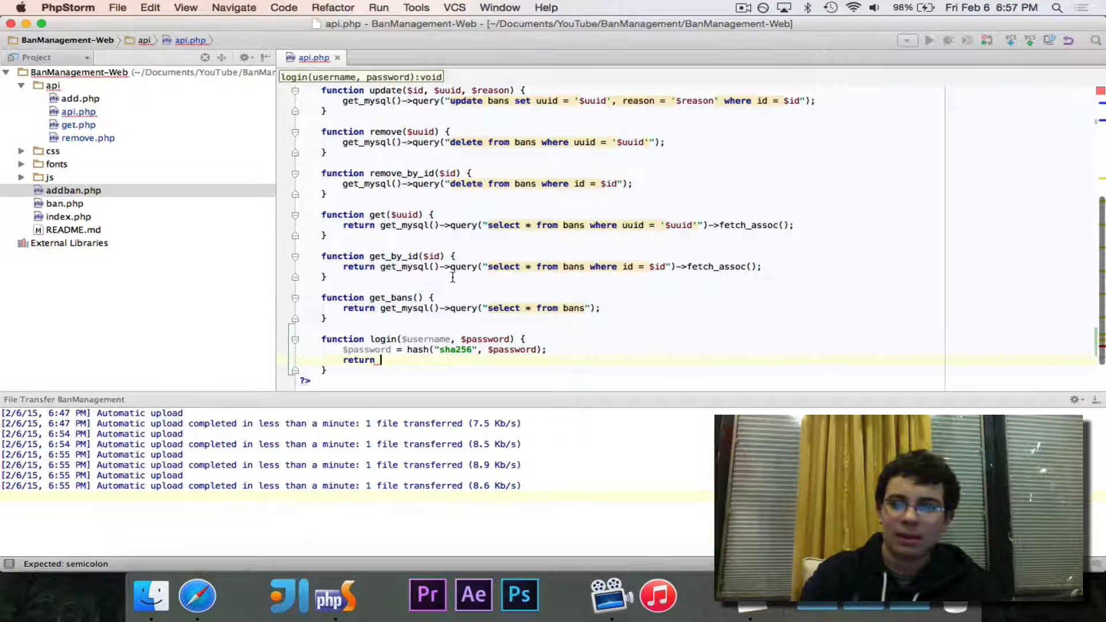
scroll(down, 3)
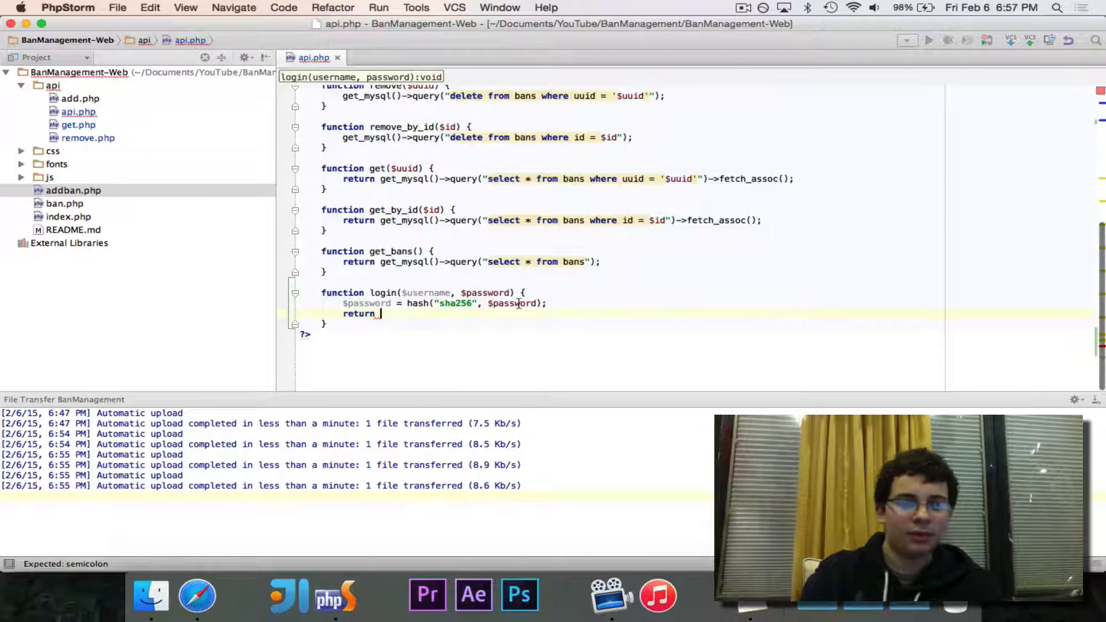
text(get_mysql())
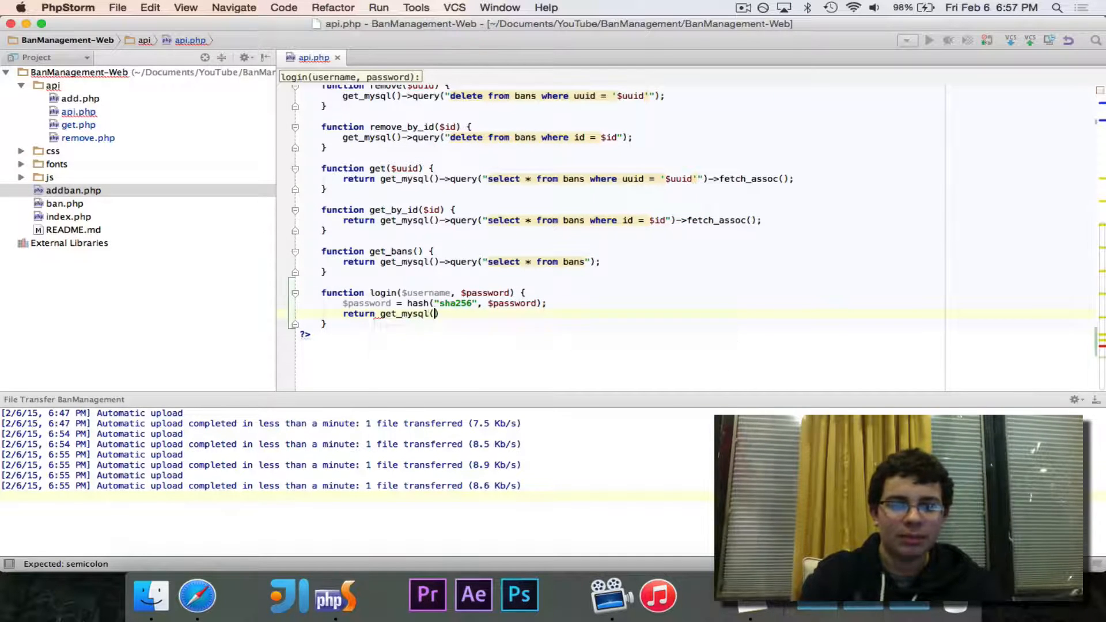
text(->query("selec)
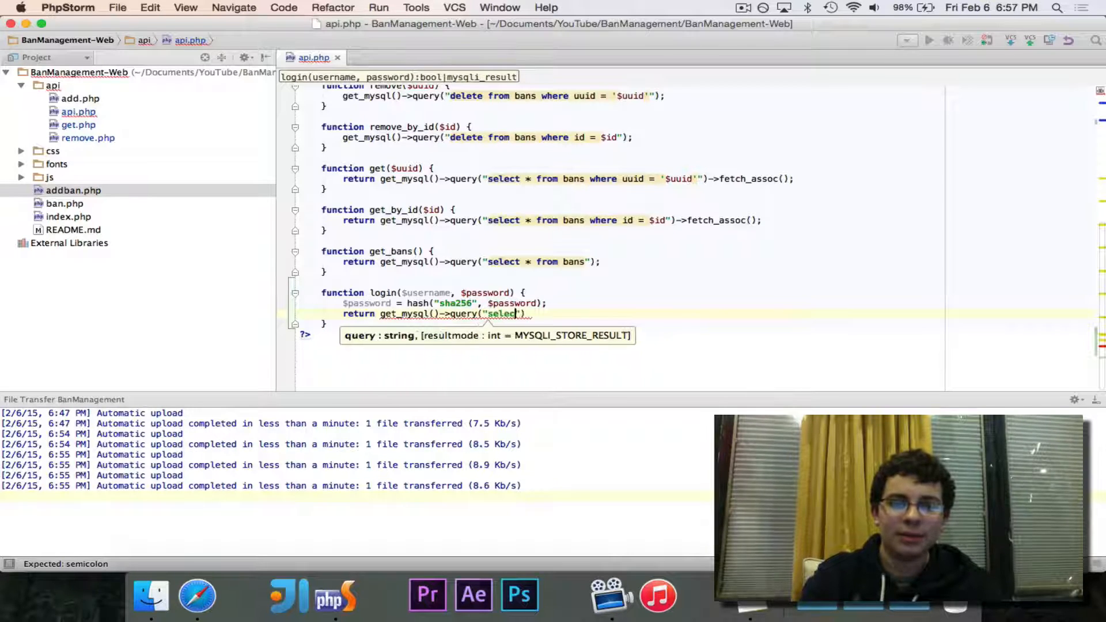
text(" ")
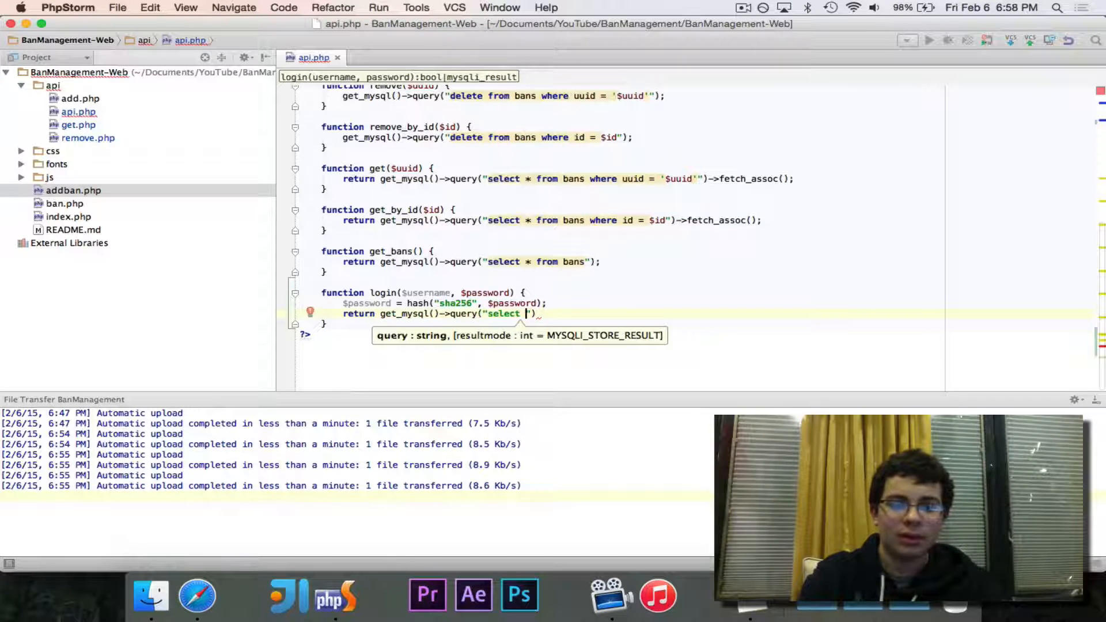
text(count(*) from bans)
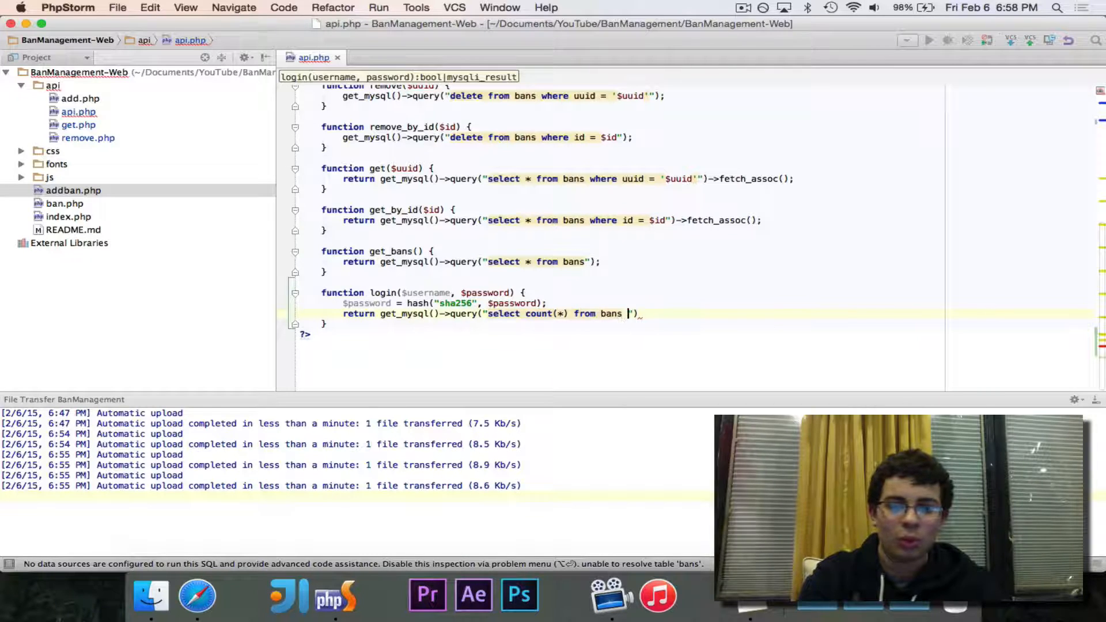
text(users where)
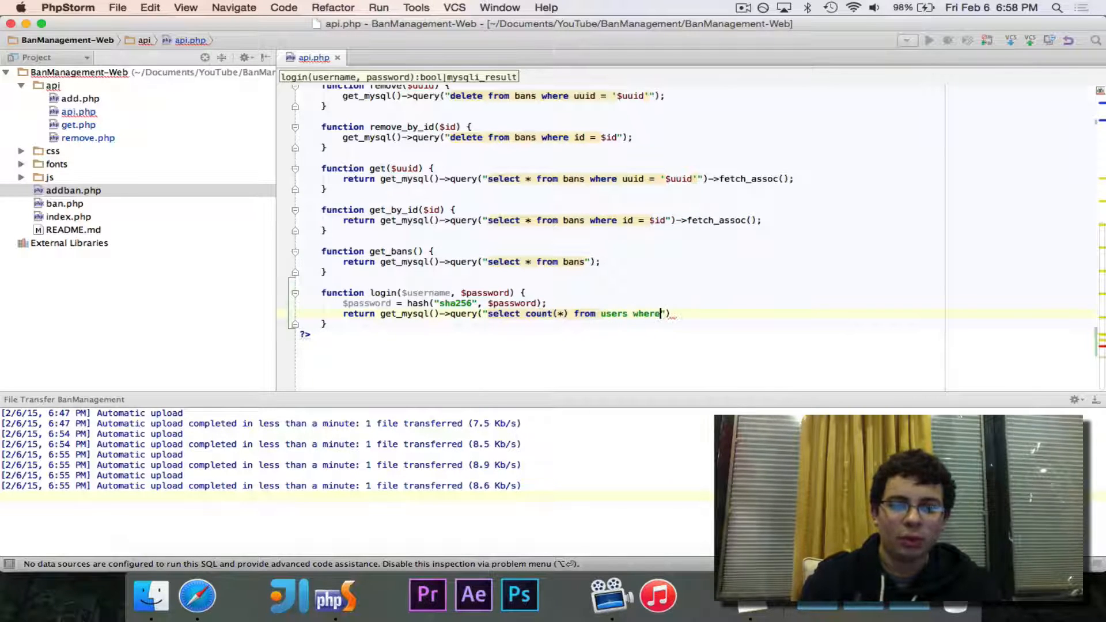
text(usrname = ')
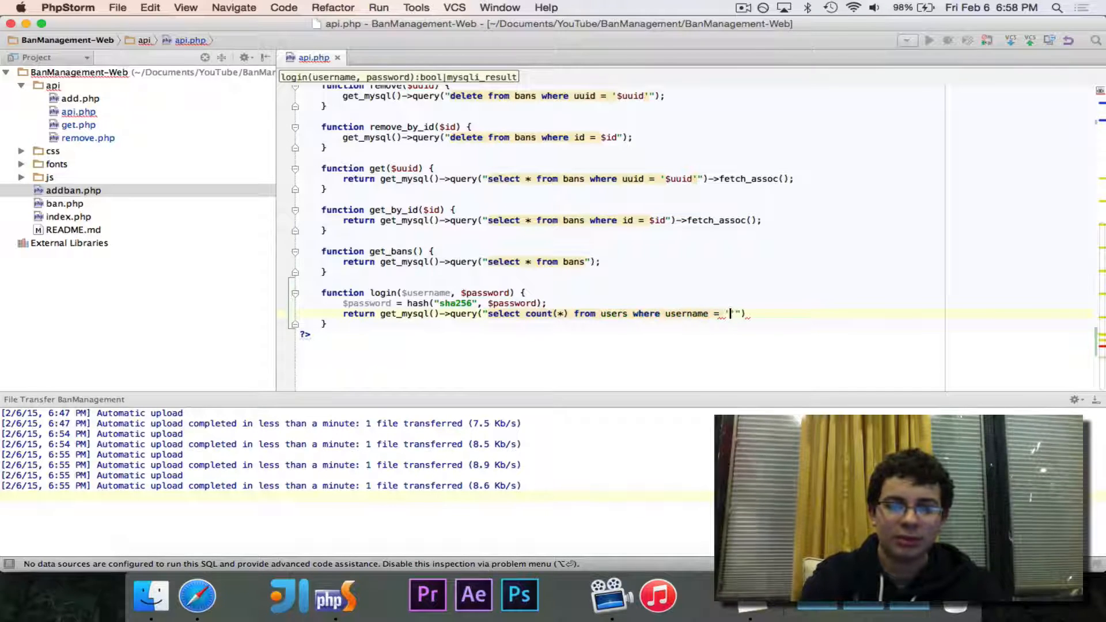
text($usn)
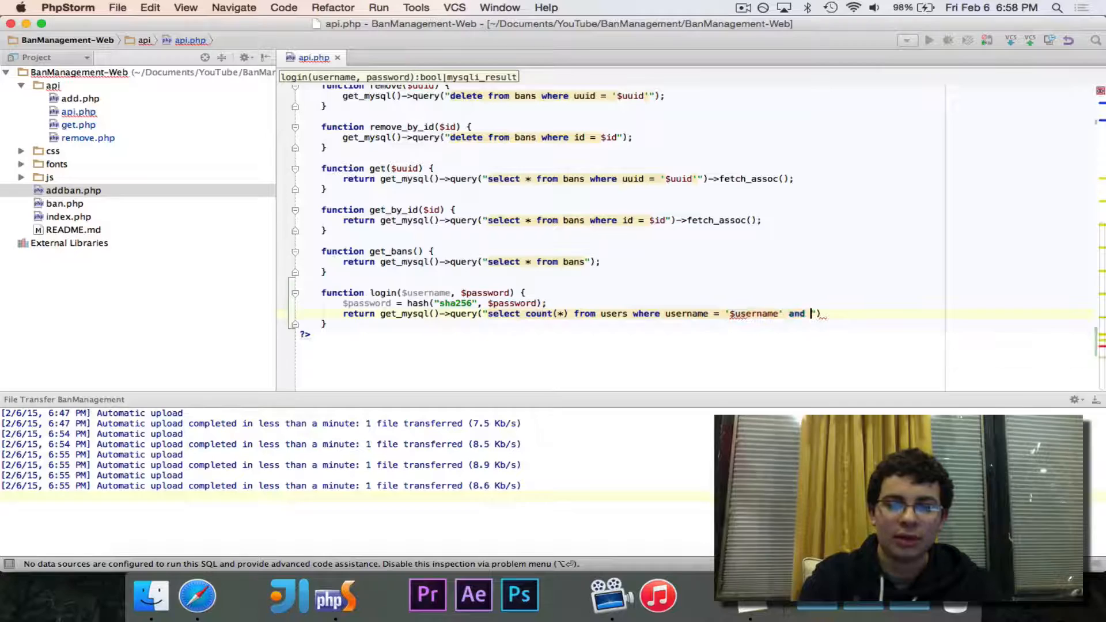
text(password = ')
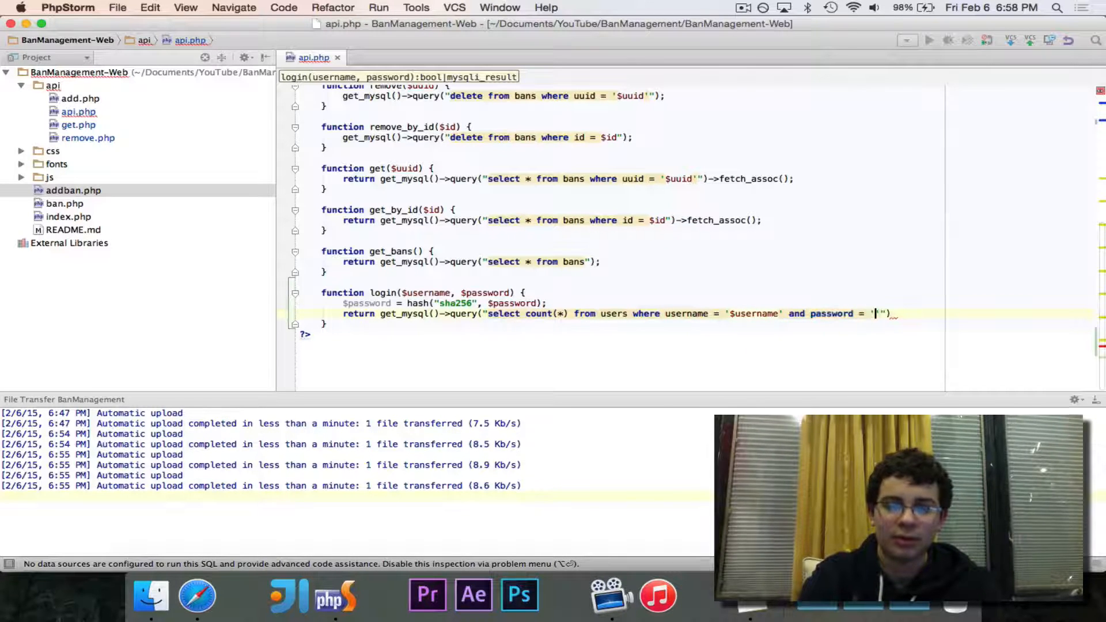
text($password)
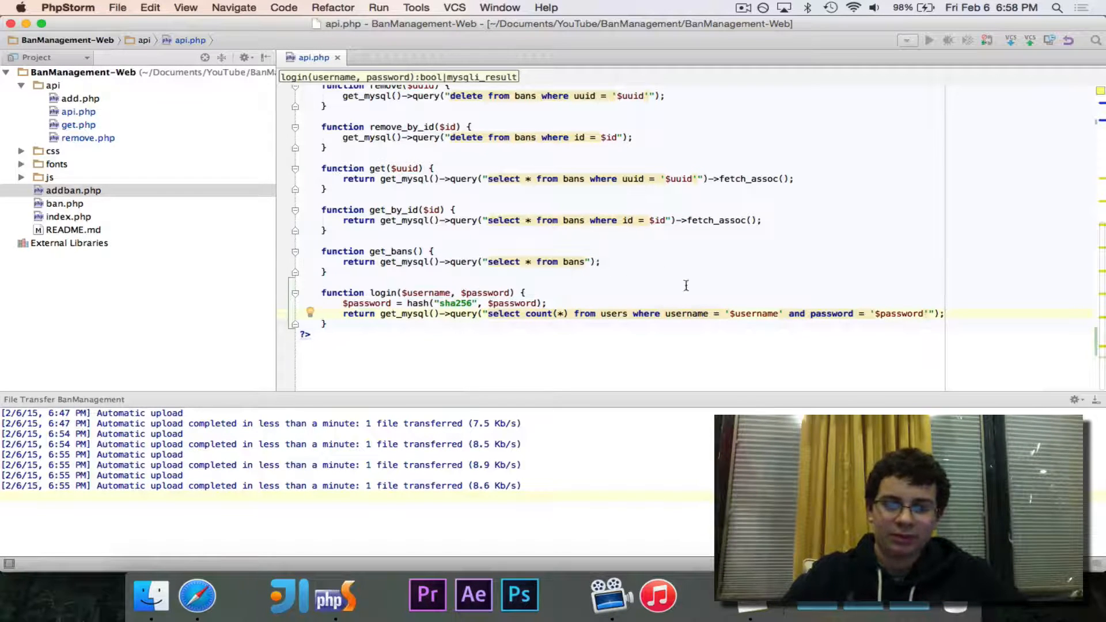
mouse_move(592, 325)
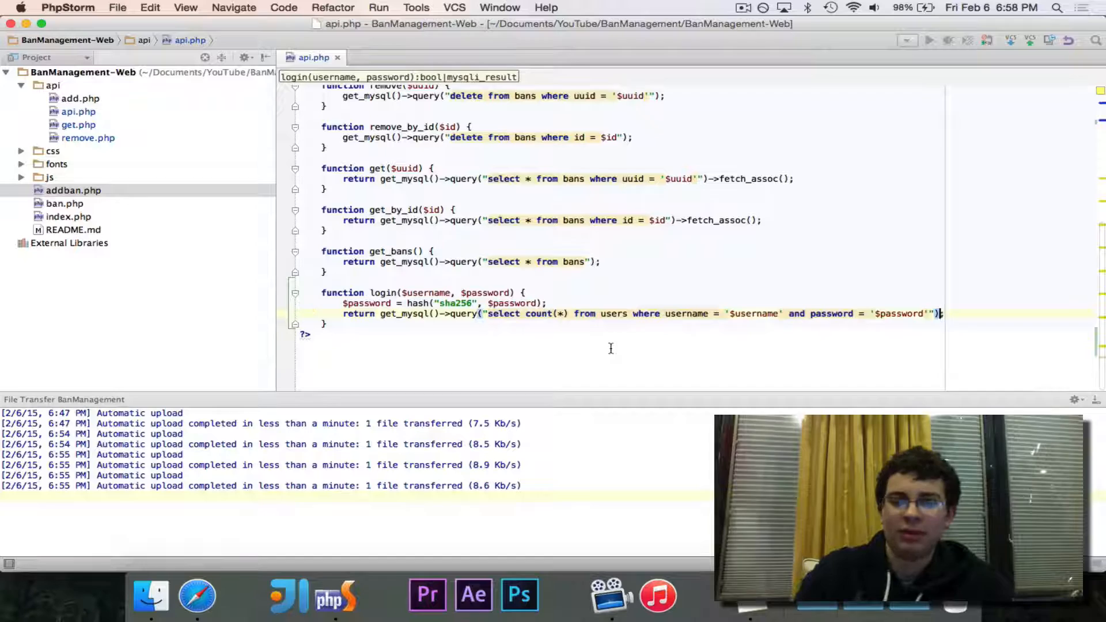
Append ->num_rows > 0 so login returns whether any matching row exists.
text(->n)
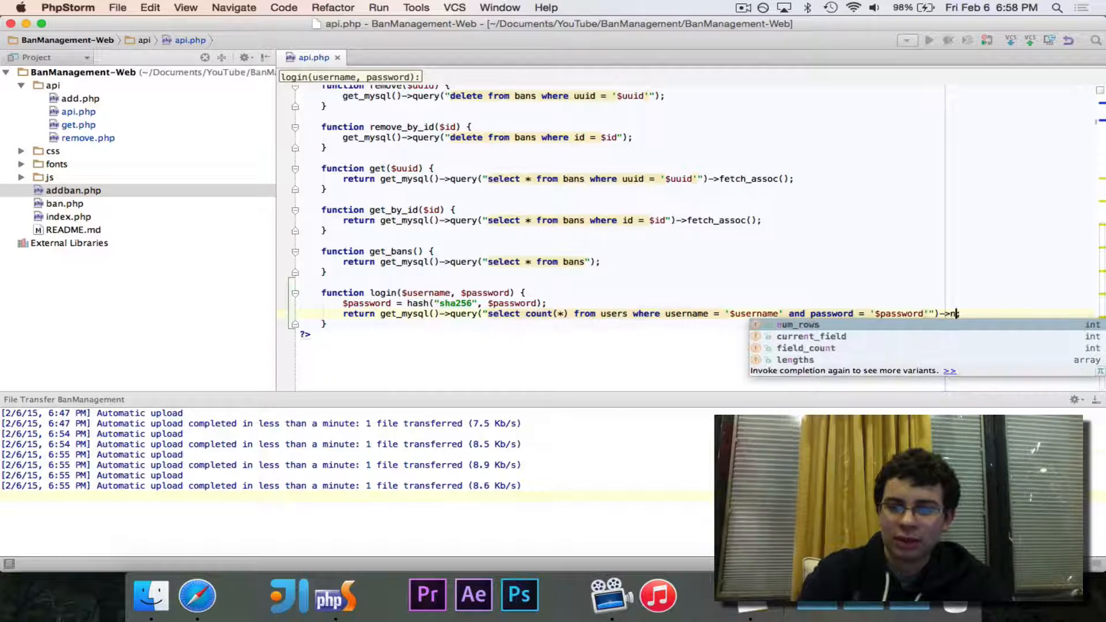
text(um_rows > 0;)
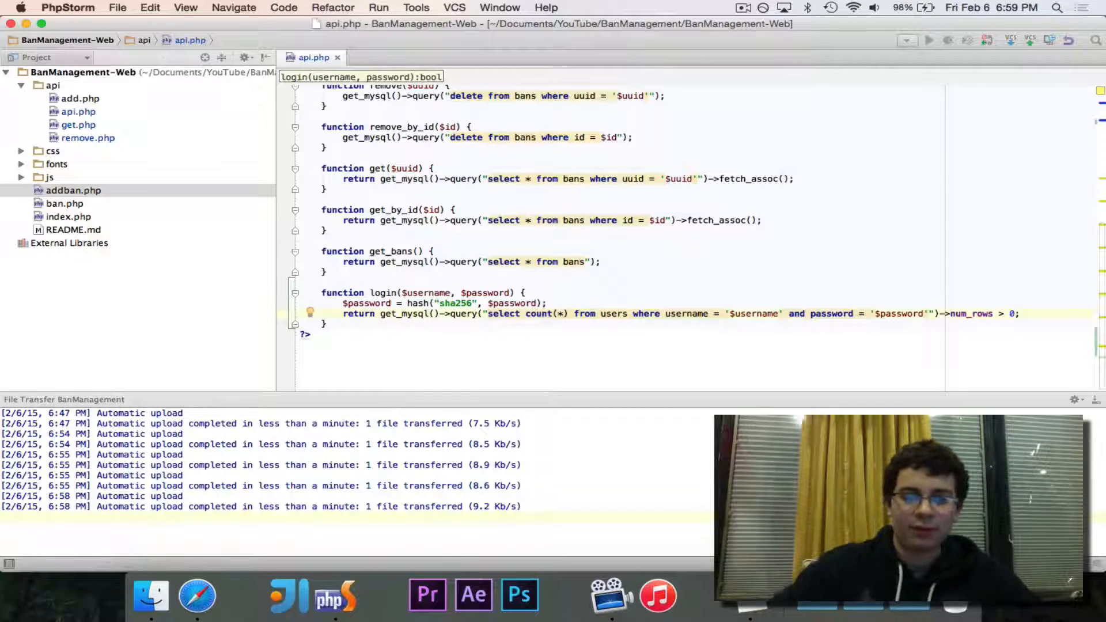
Add function register($username, $password) below login that hashes the password with sha256.
text(fun)
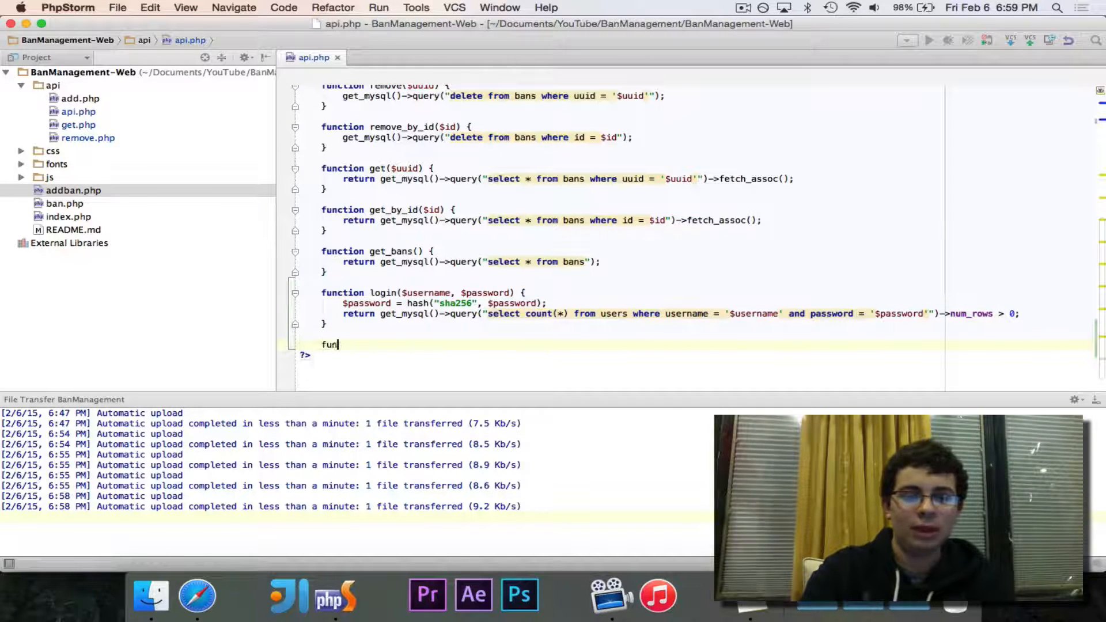
text(ction register)
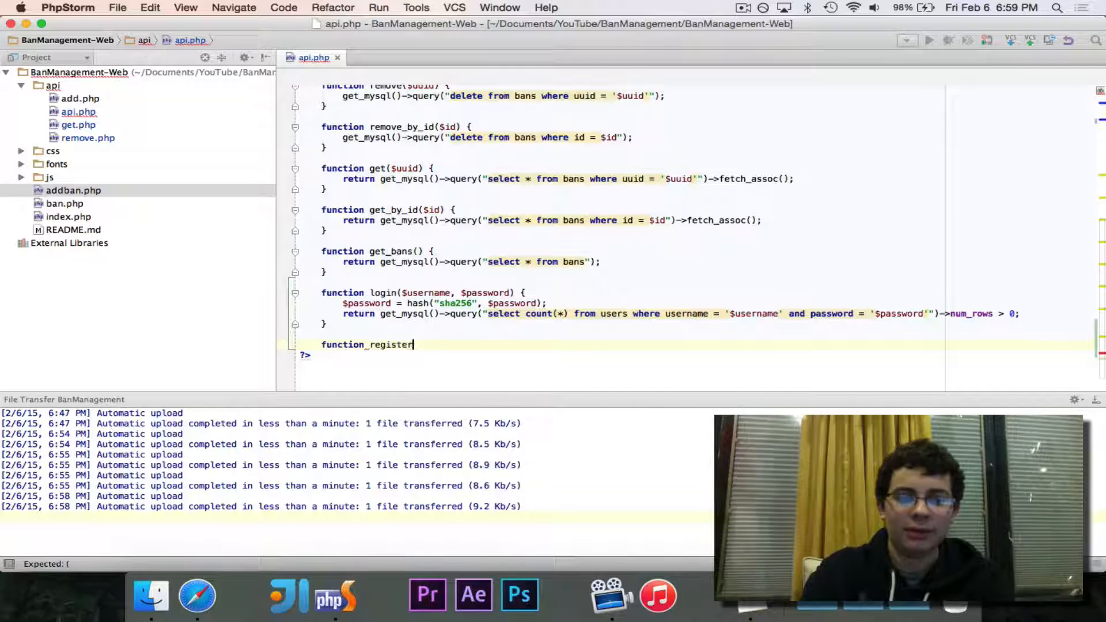
text(($username, $password) {)
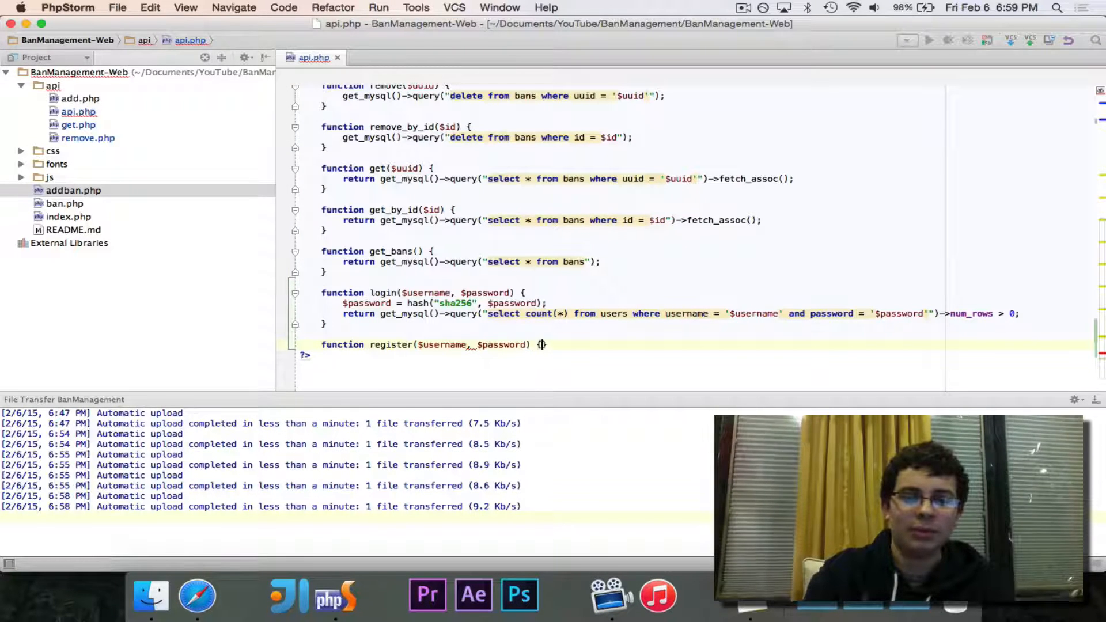
text($password)
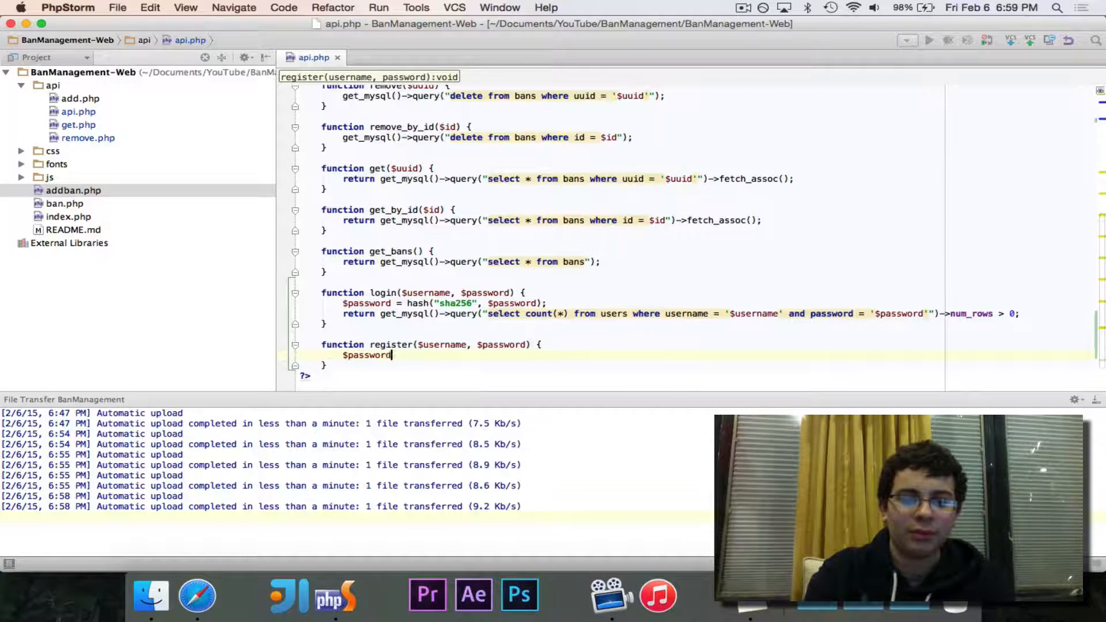
text(= hash(")
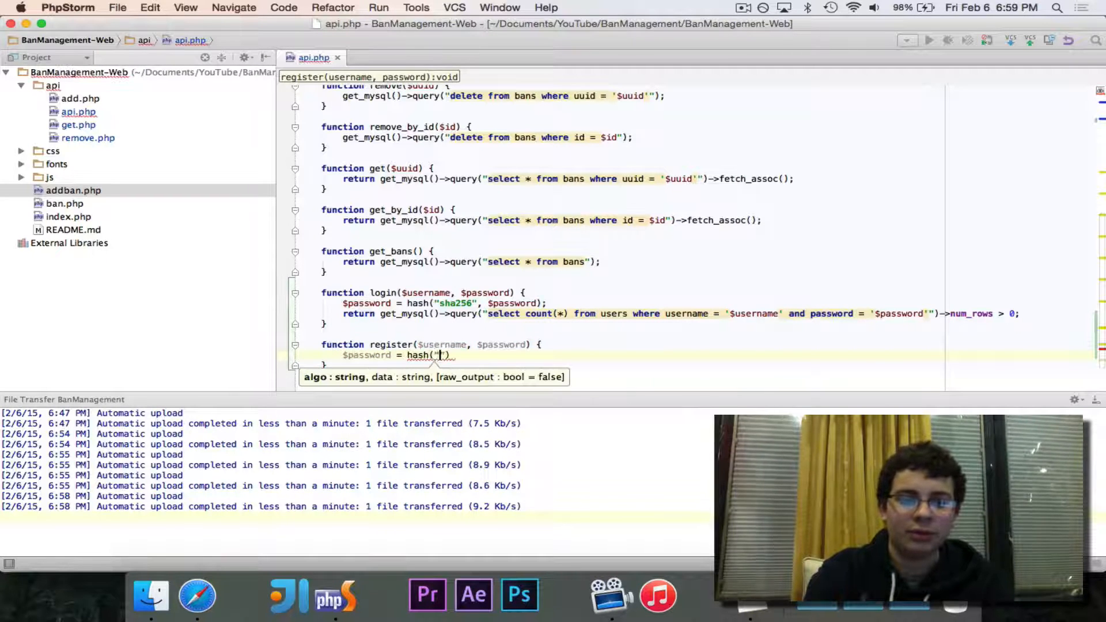
text(sha256)
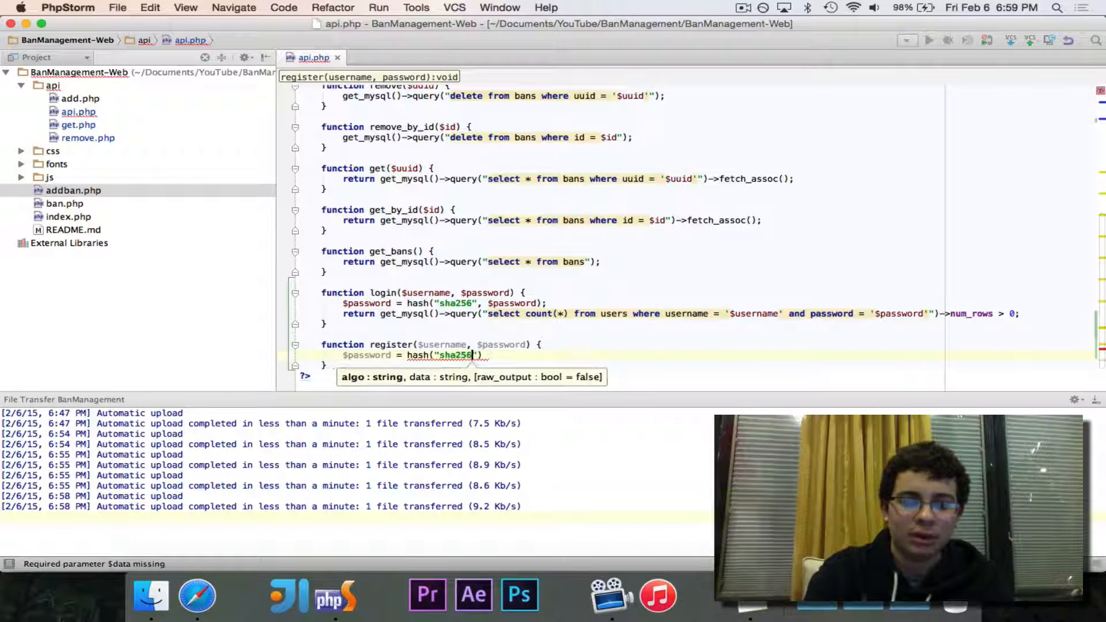
text(, $password);)
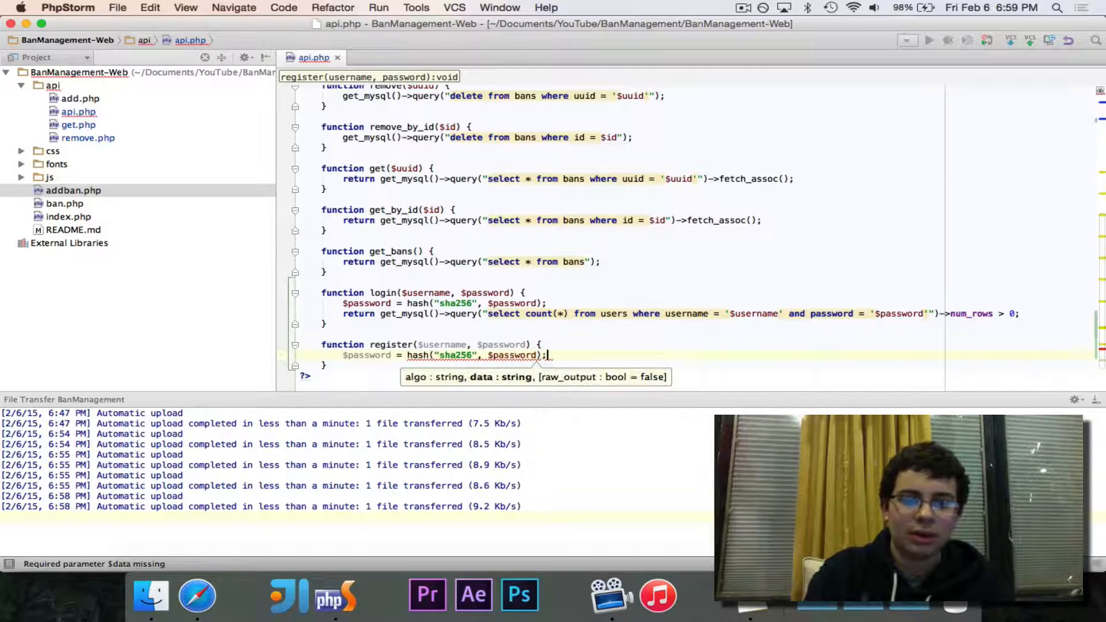
Run an insert into users (username, password) values query with get_mysql() and let the file upload.
text(get_mysql()->query("insert into users)
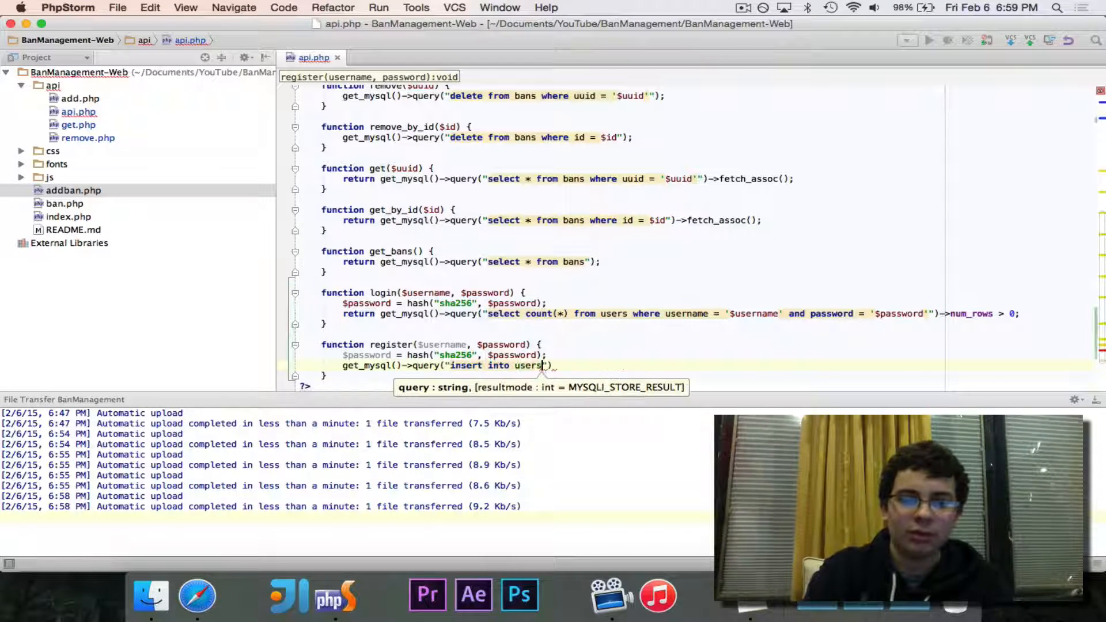
text((username,)
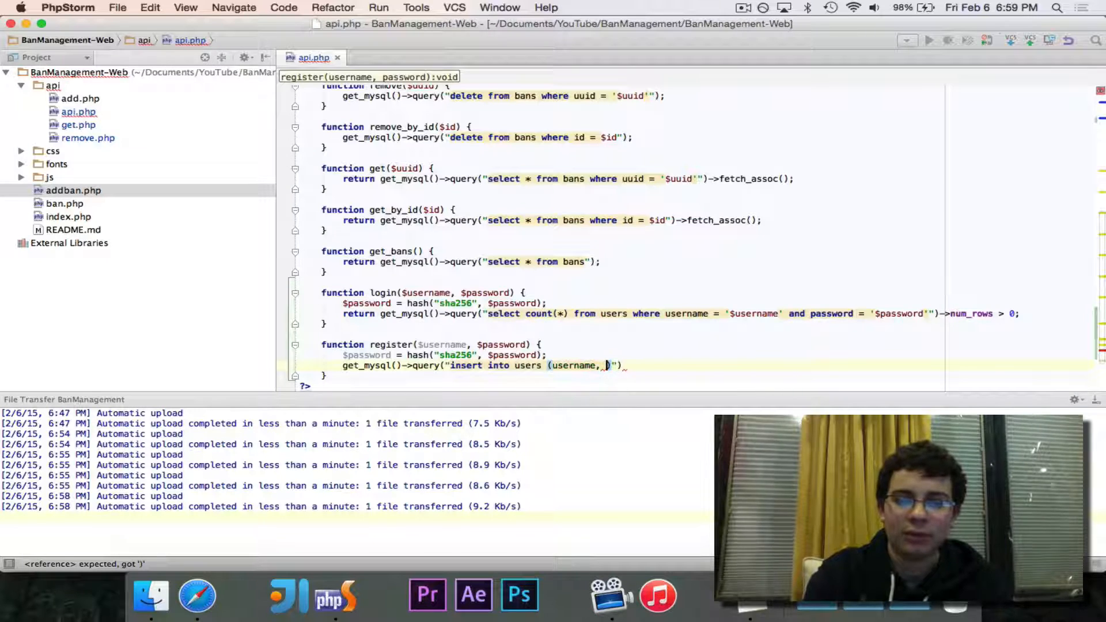
text(password) vl)
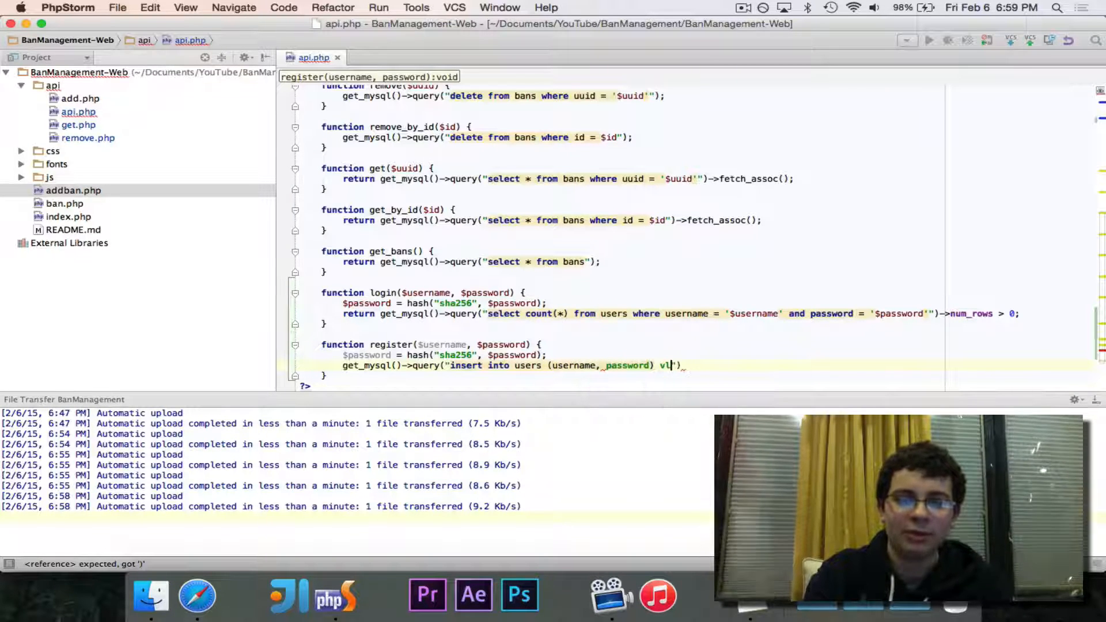
text(alues ())
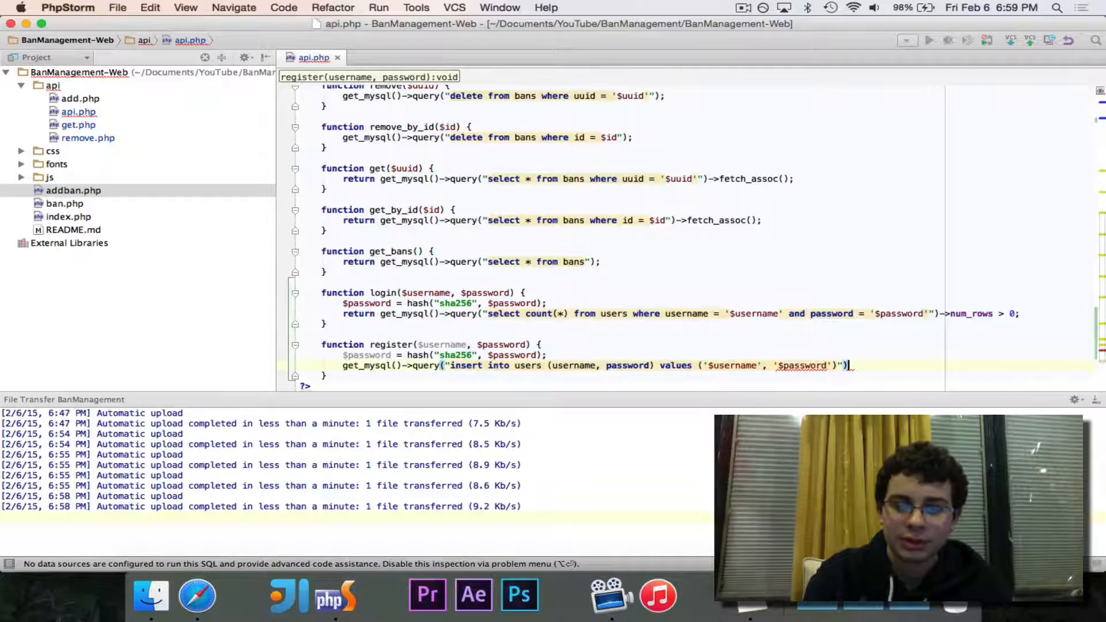
text(;)
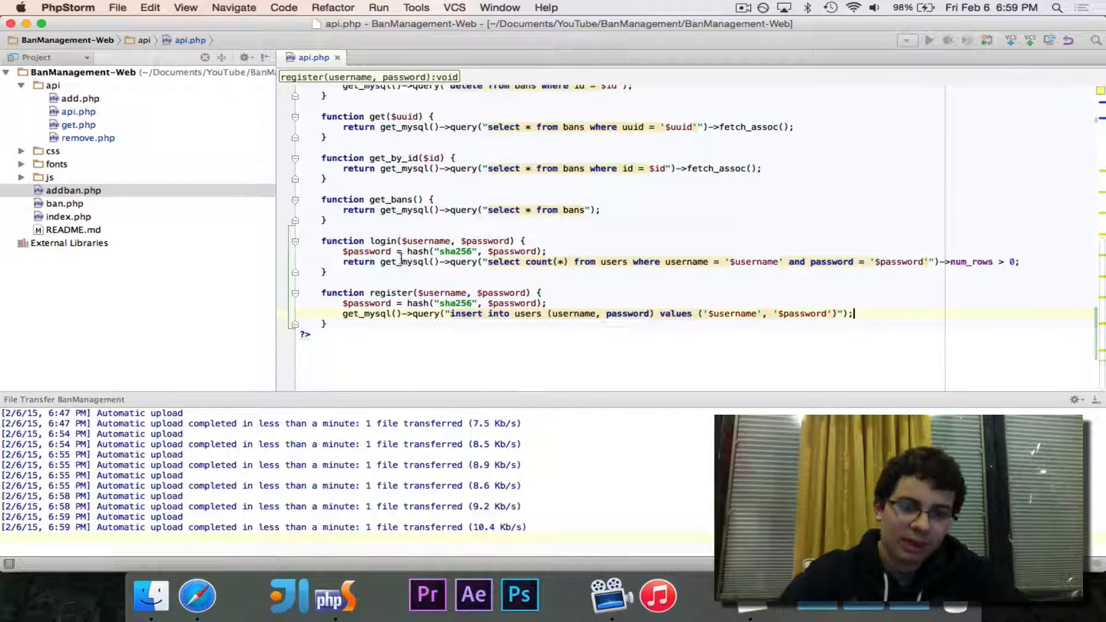
mouse_move(1041, 261)
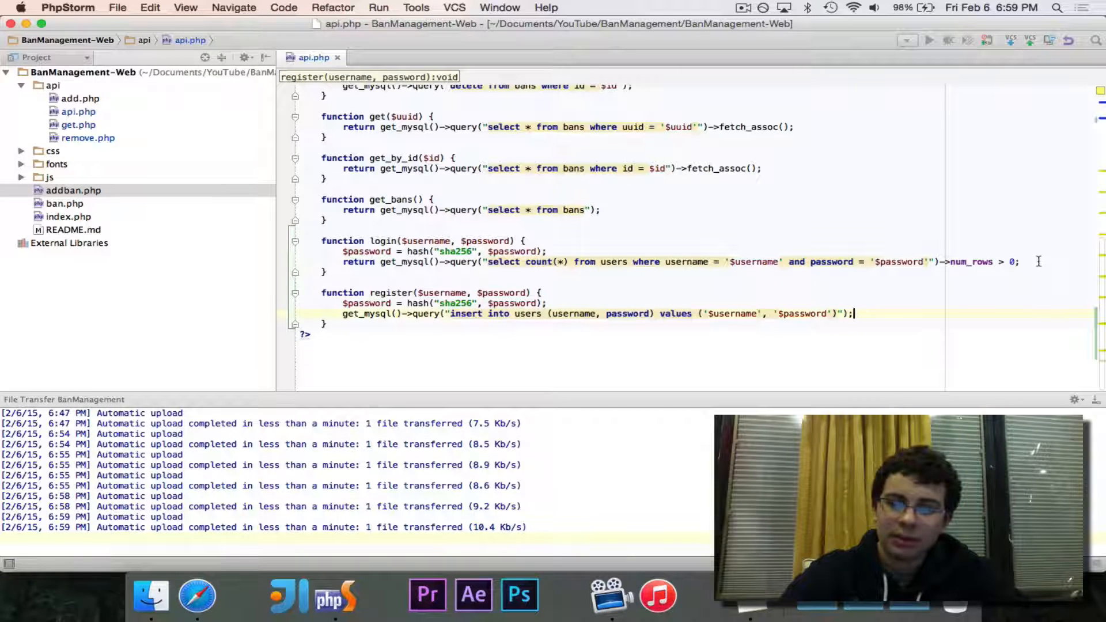
click(1023, 262)
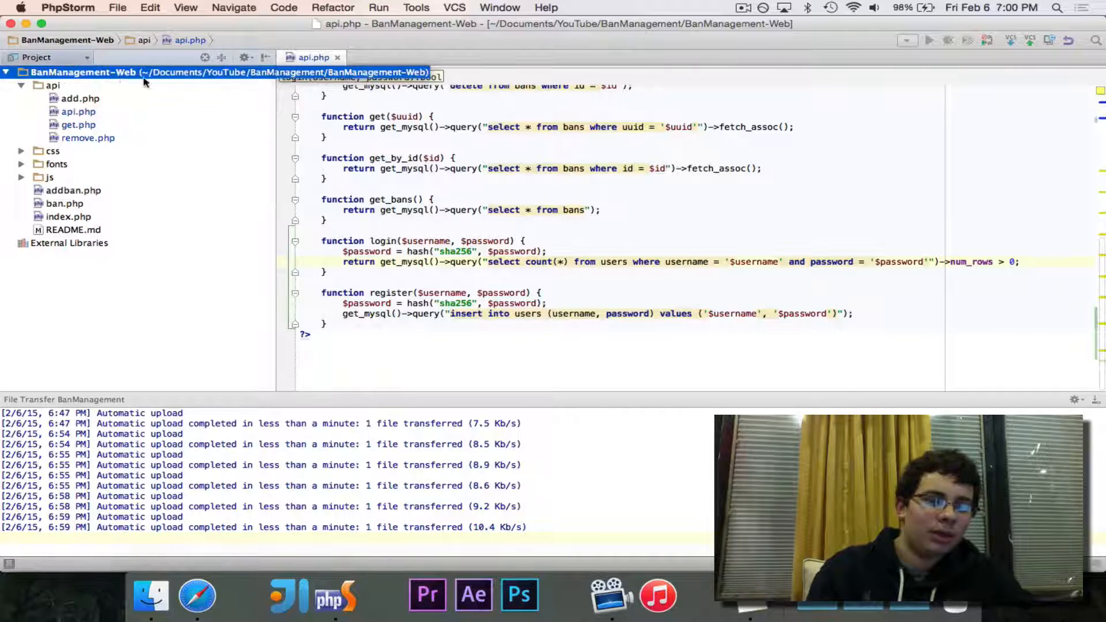
Create login.php under version control, clear the header comment, require api/api.php and start the session.
right_click(52, 85)
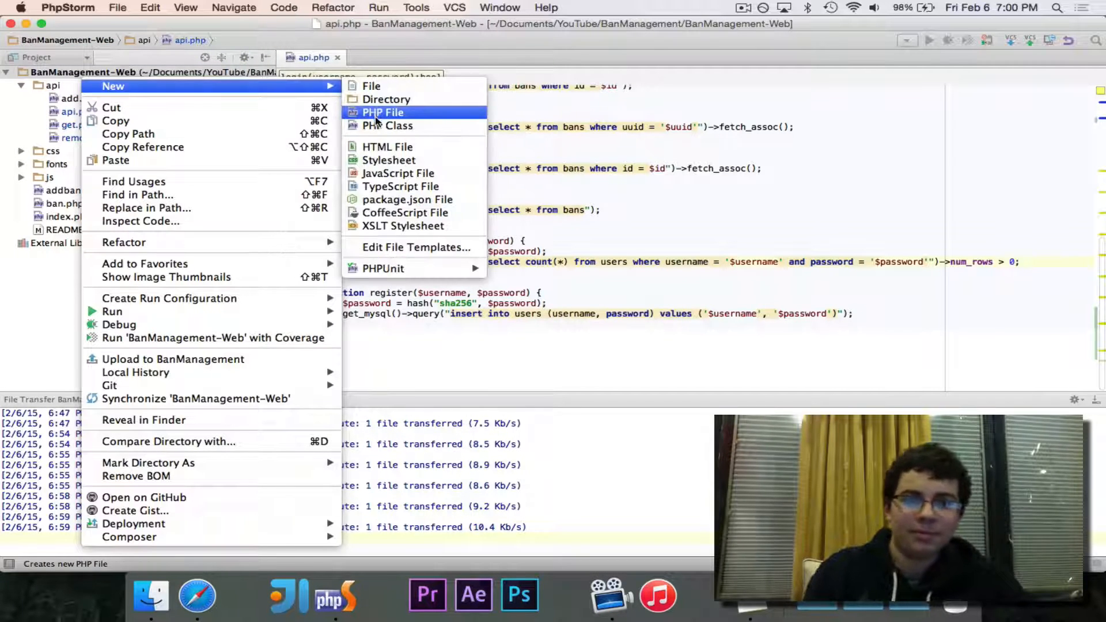
key(Escape)
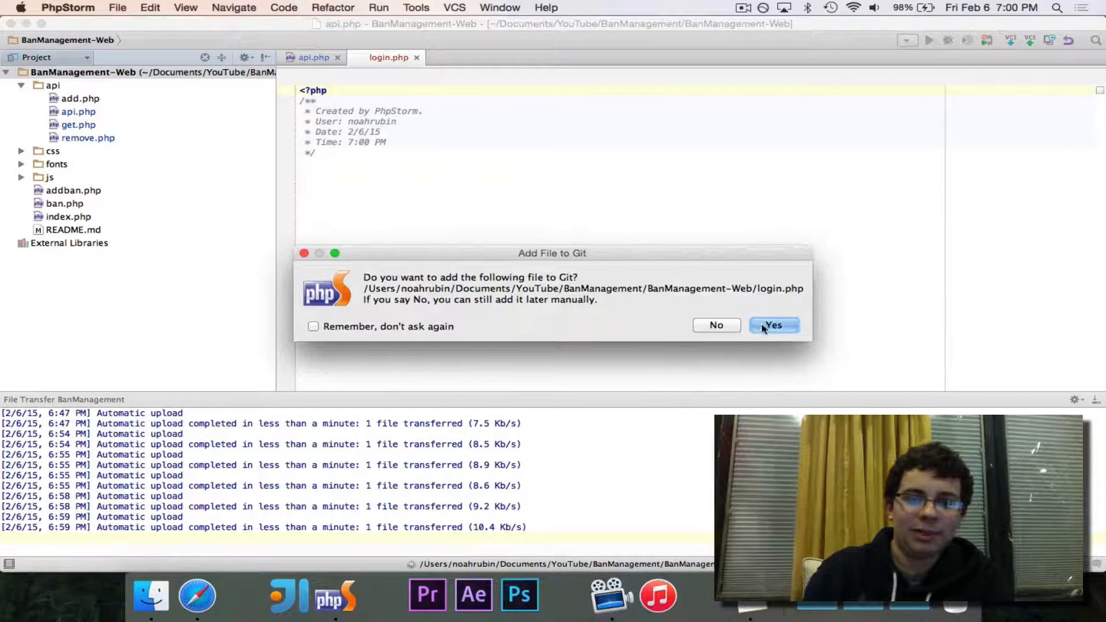
click(774, 325)
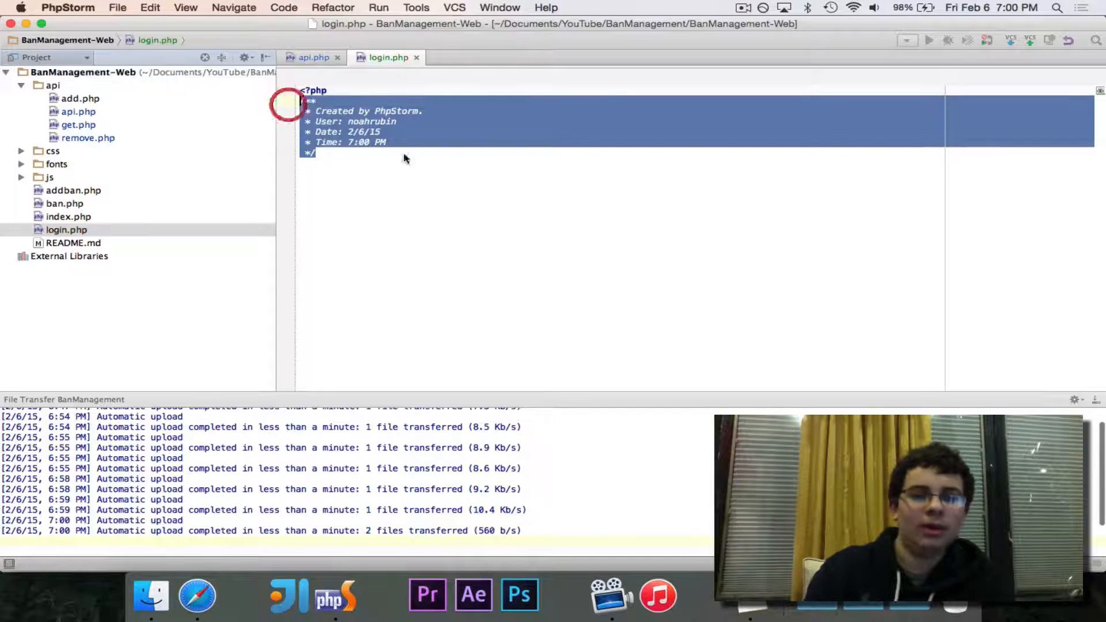
key(Delete)
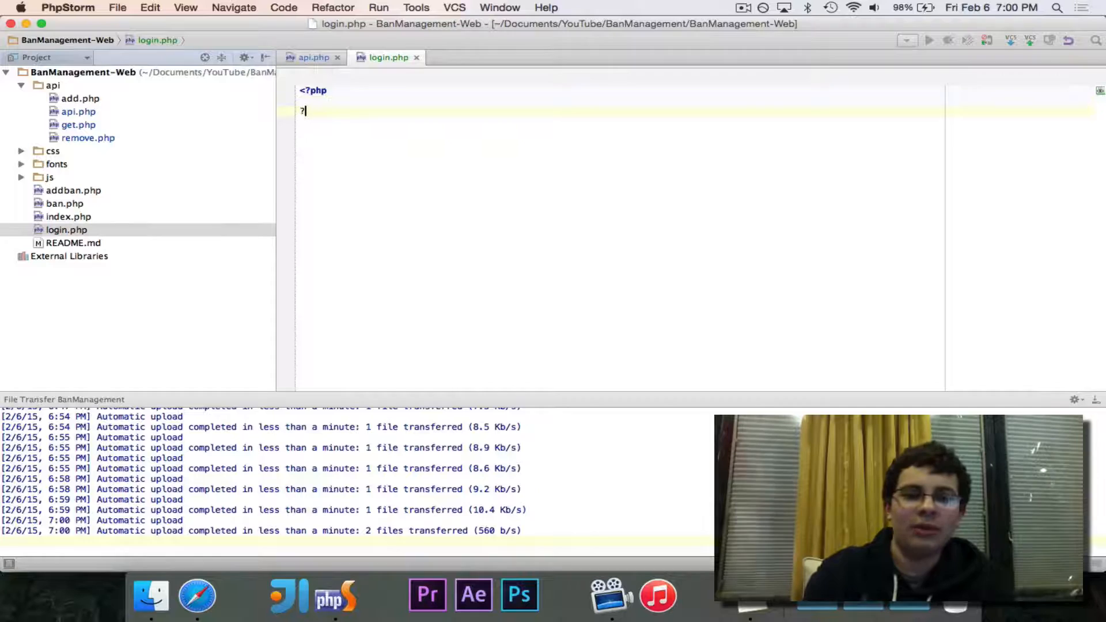
text(>)
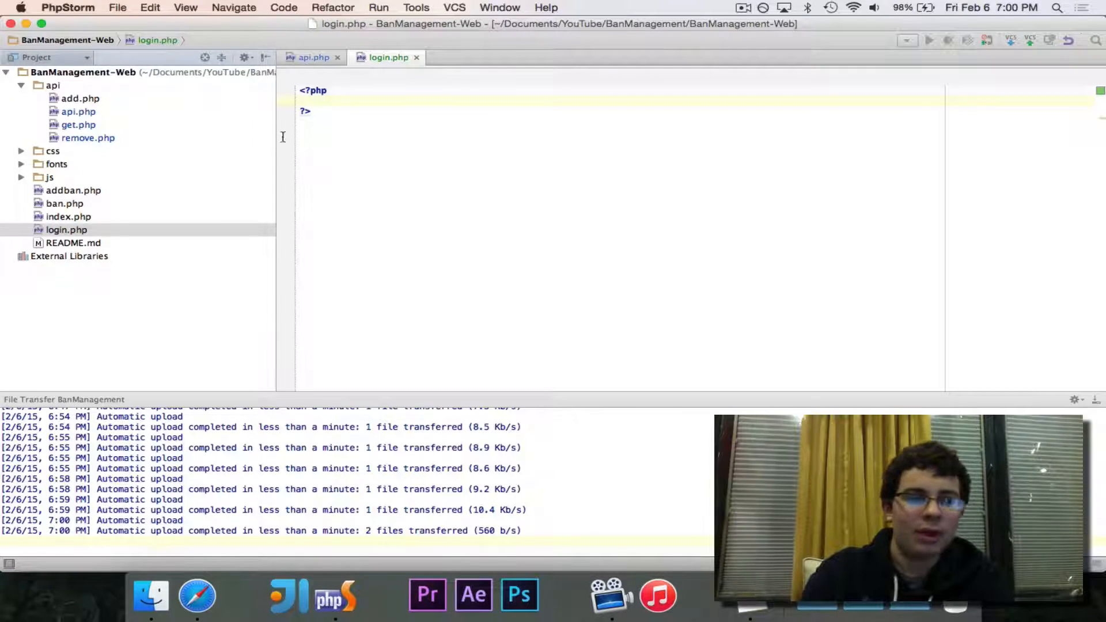
click(79, 99)
text(require("api.php)
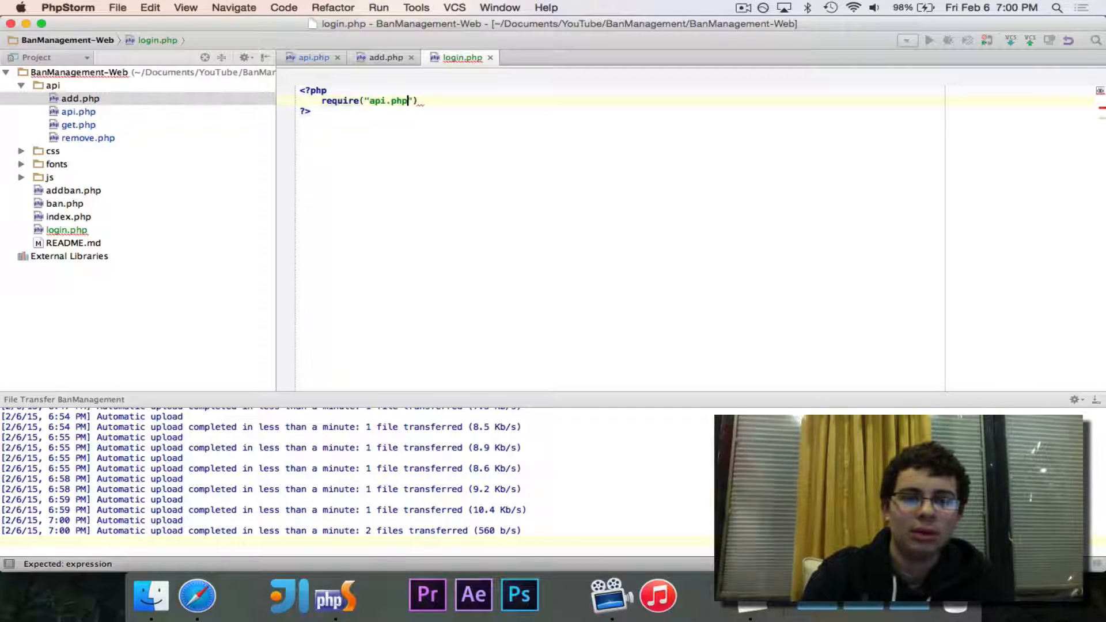
text(;)
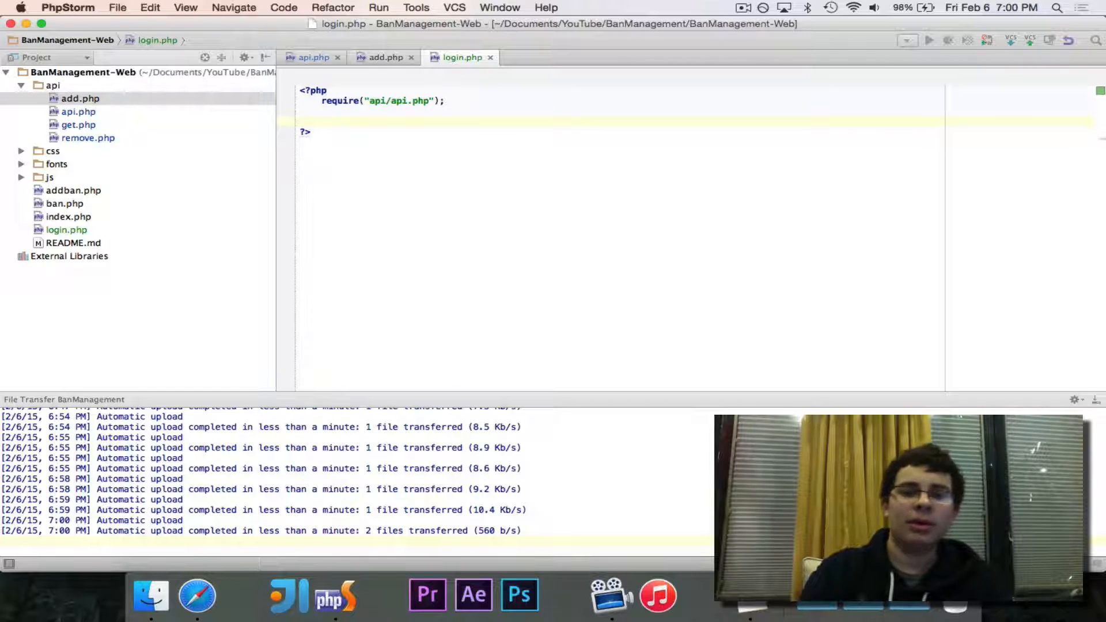
If login with the posted username and password succeeds, store the username in $_SESSION['username'].
text(if)
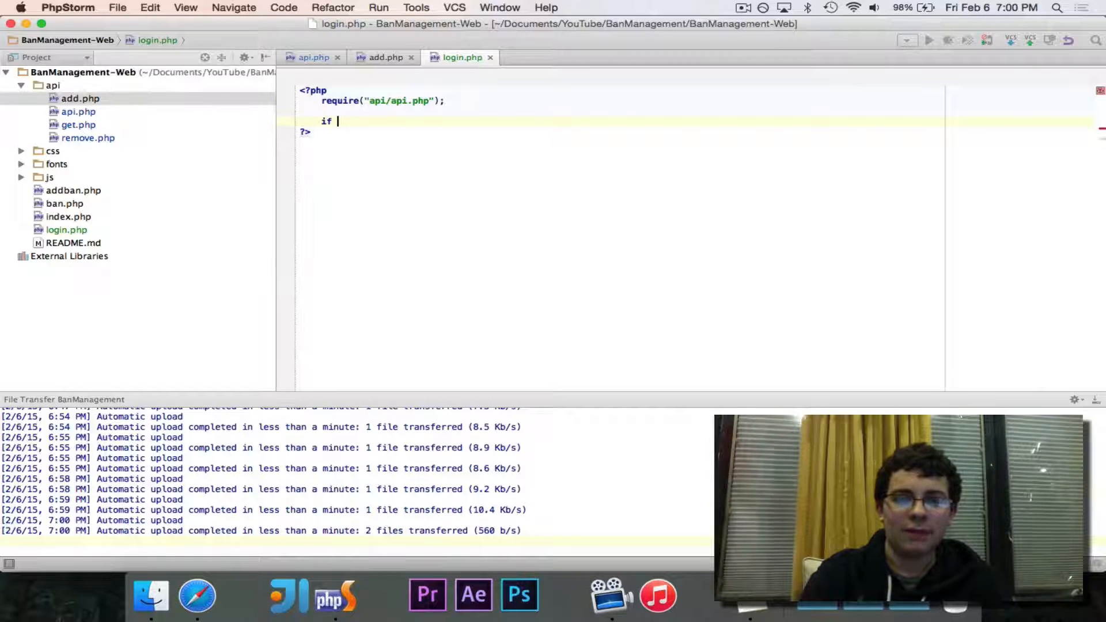
text((login($username,)
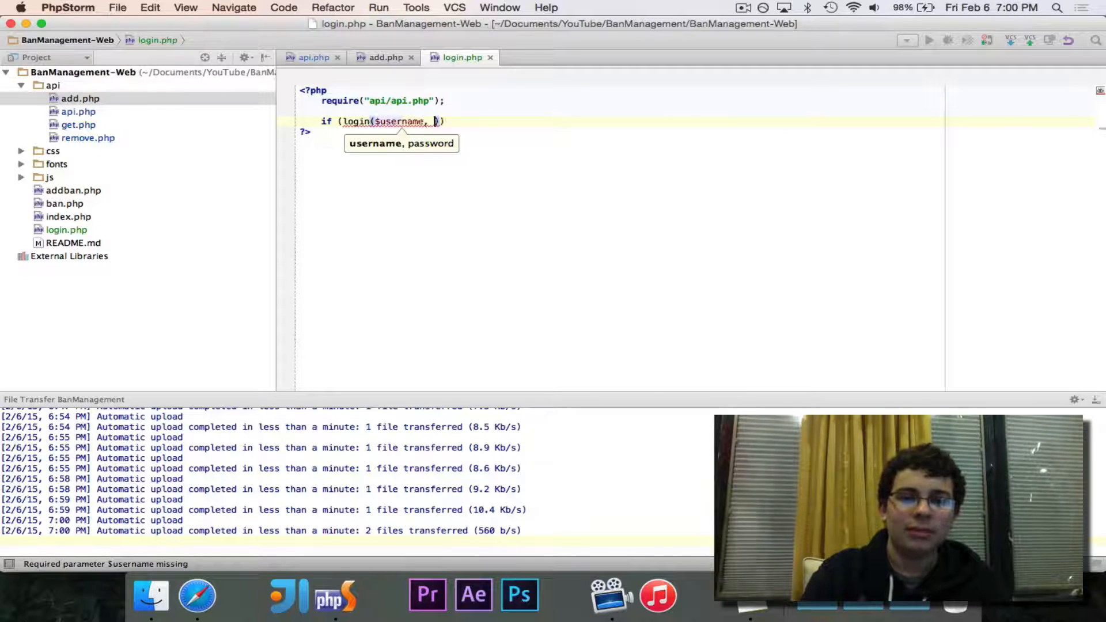
text($password)
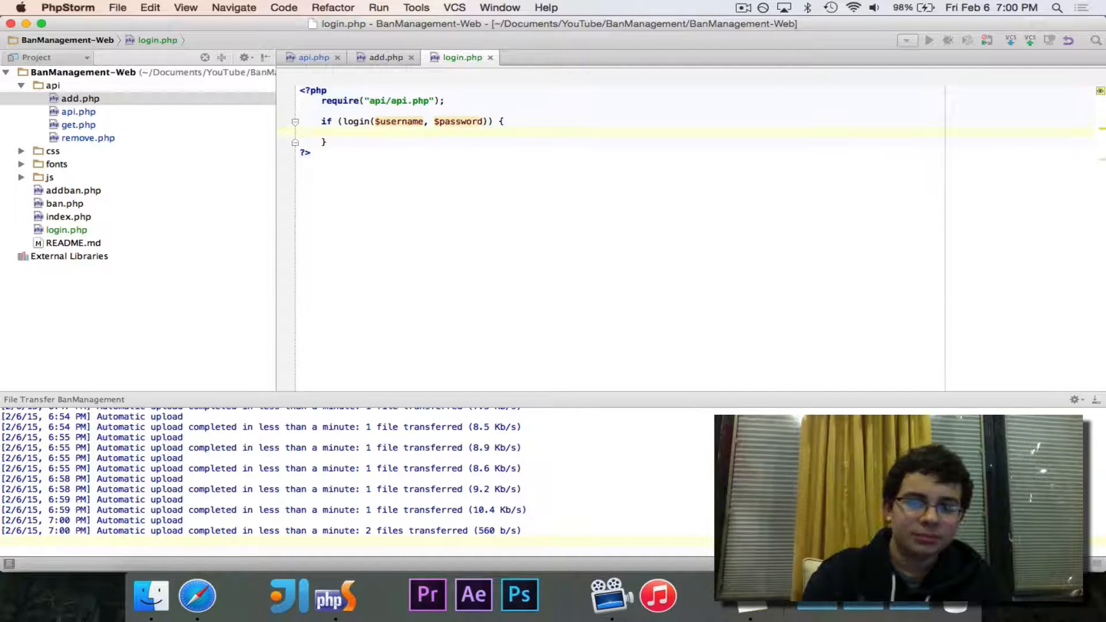
text($_POST["post)
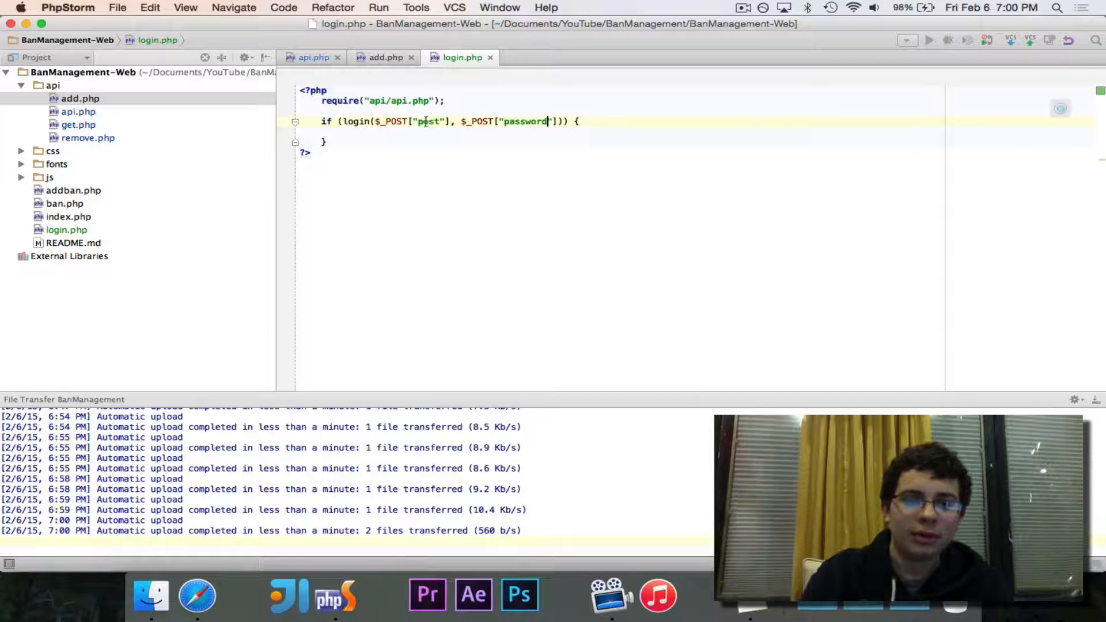
text(username)
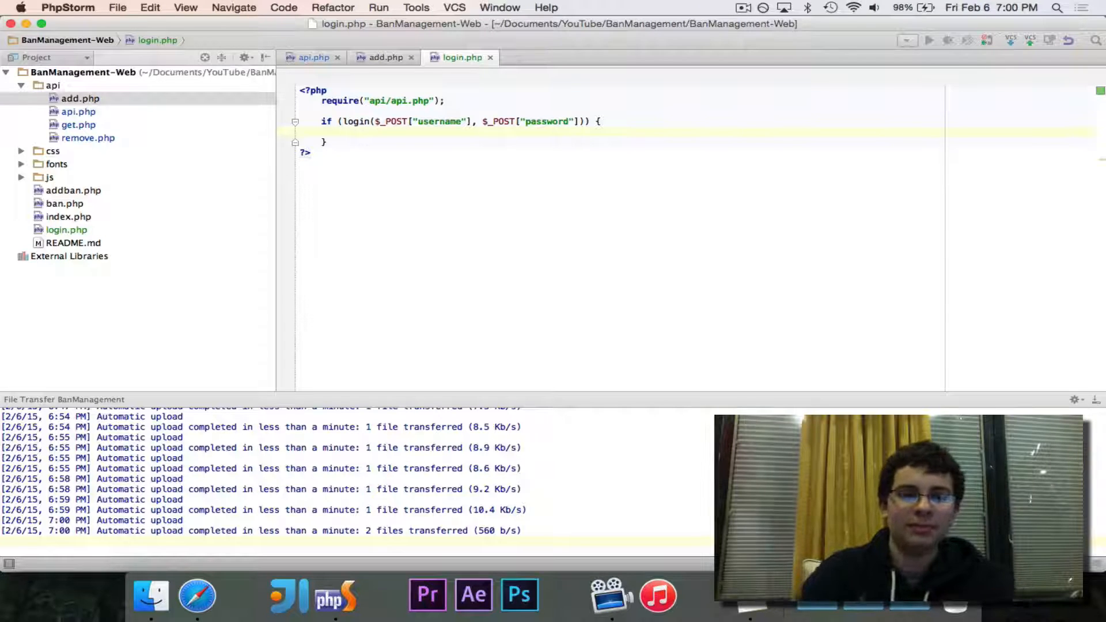
text(session_start();)
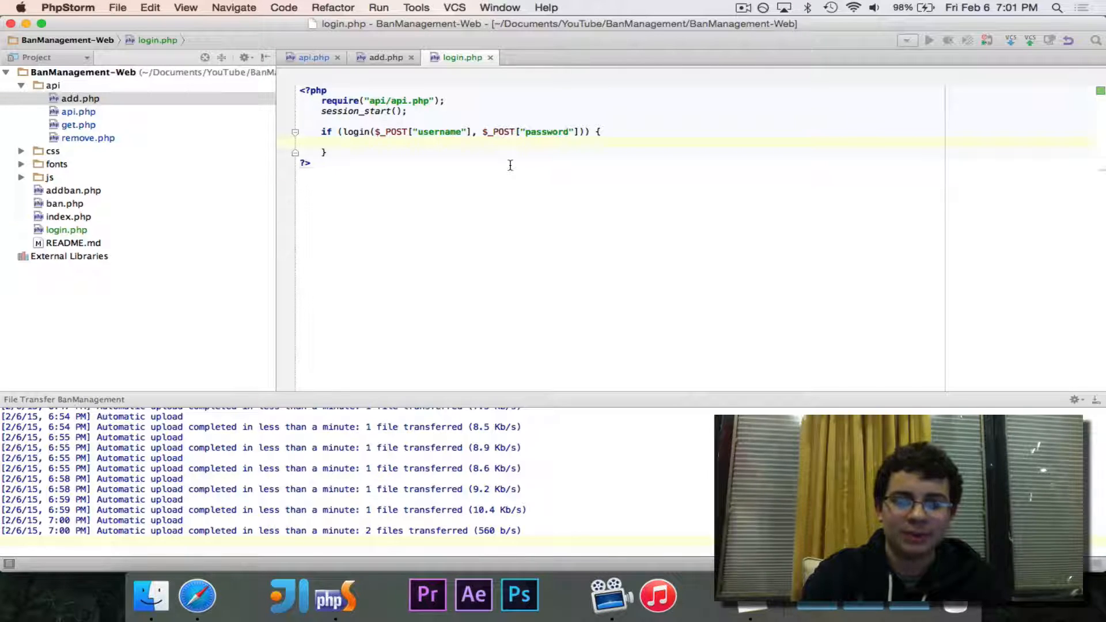
text($_SERVER)
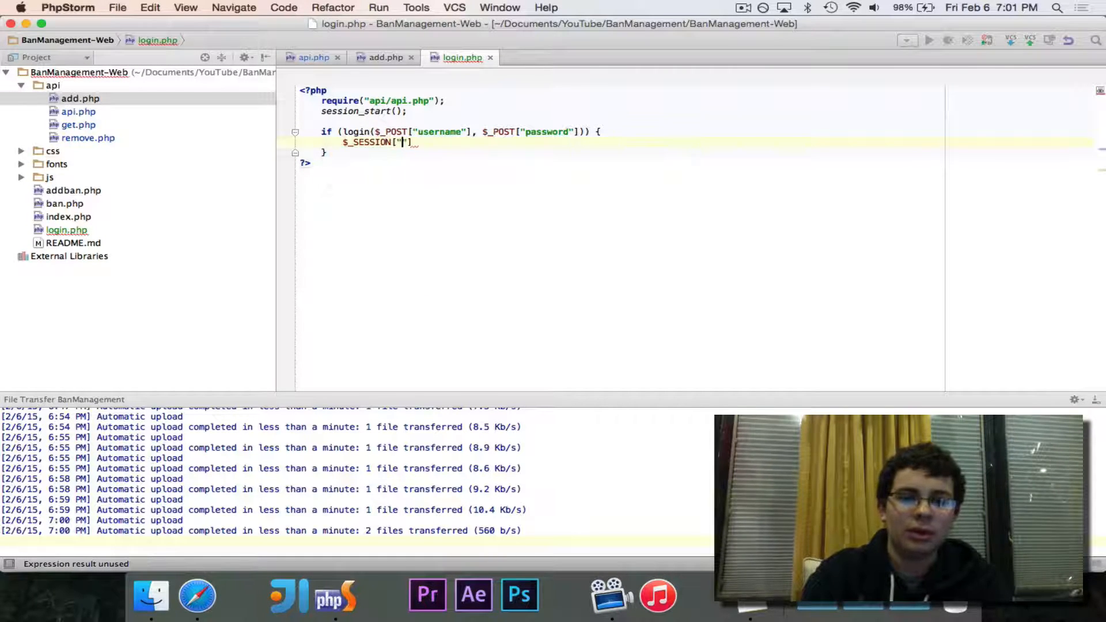
text(username)
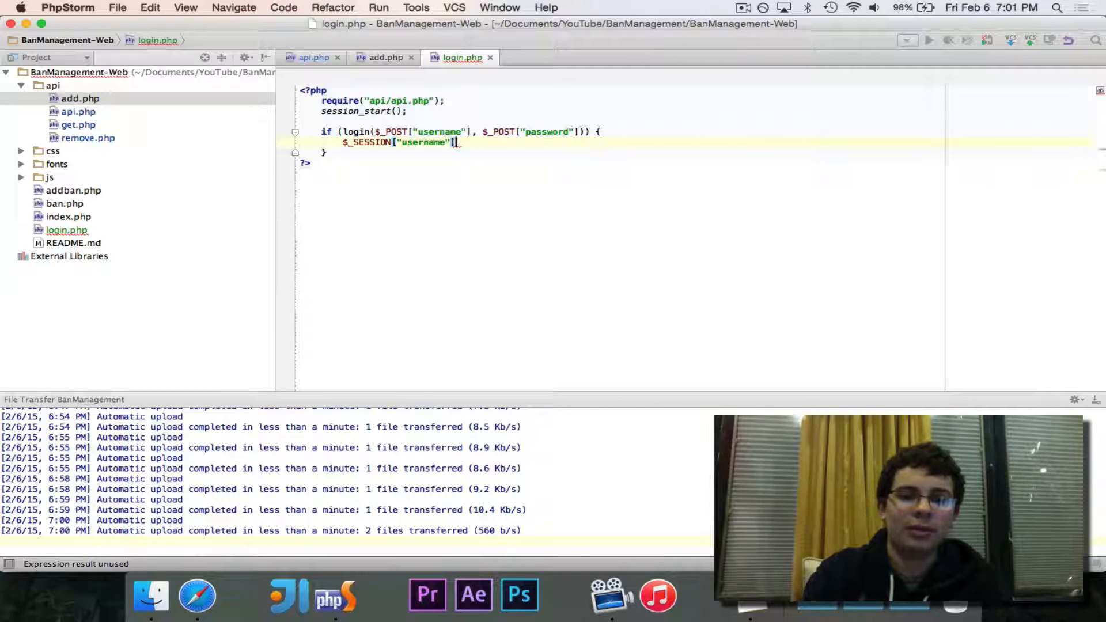
text(= $_POST["username"];)
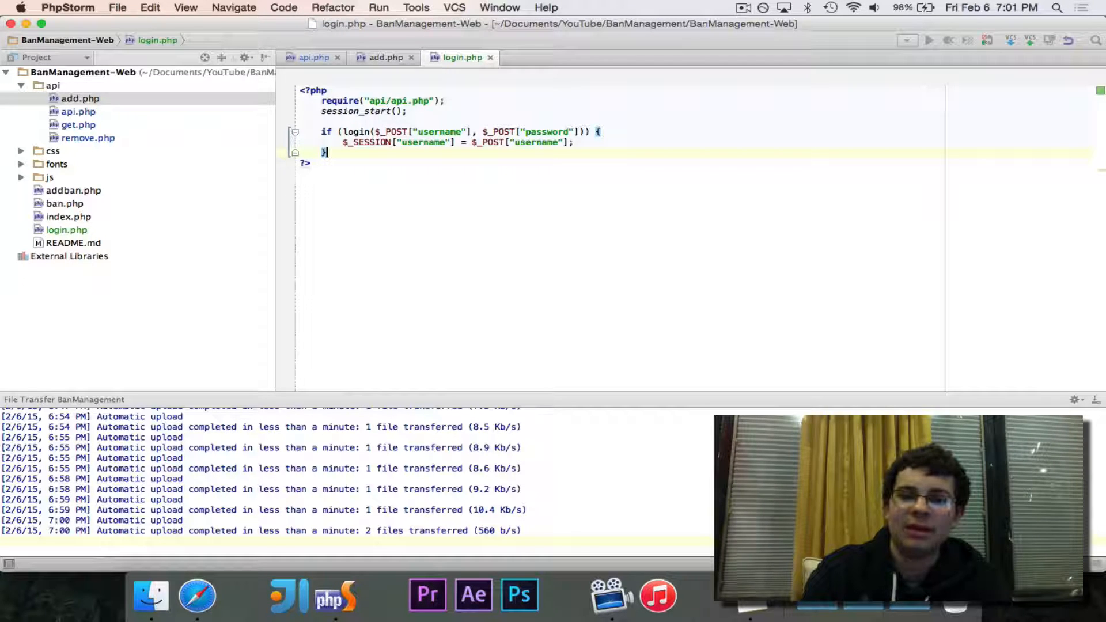
Redirect with header("Location: index.php") and select login.php for copying.
text(header()
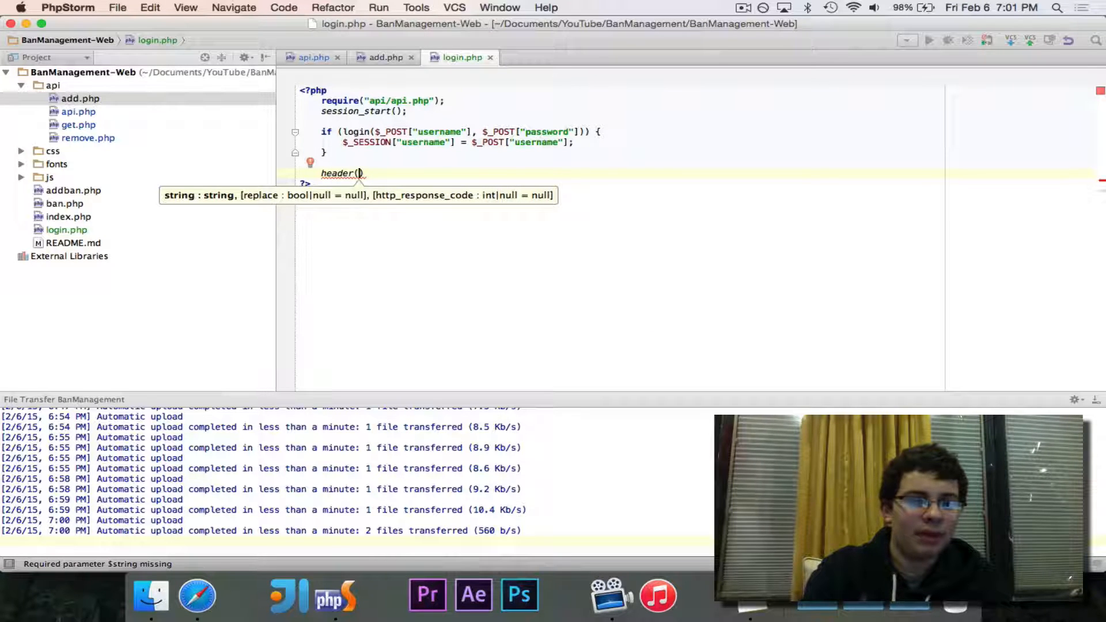
text(")
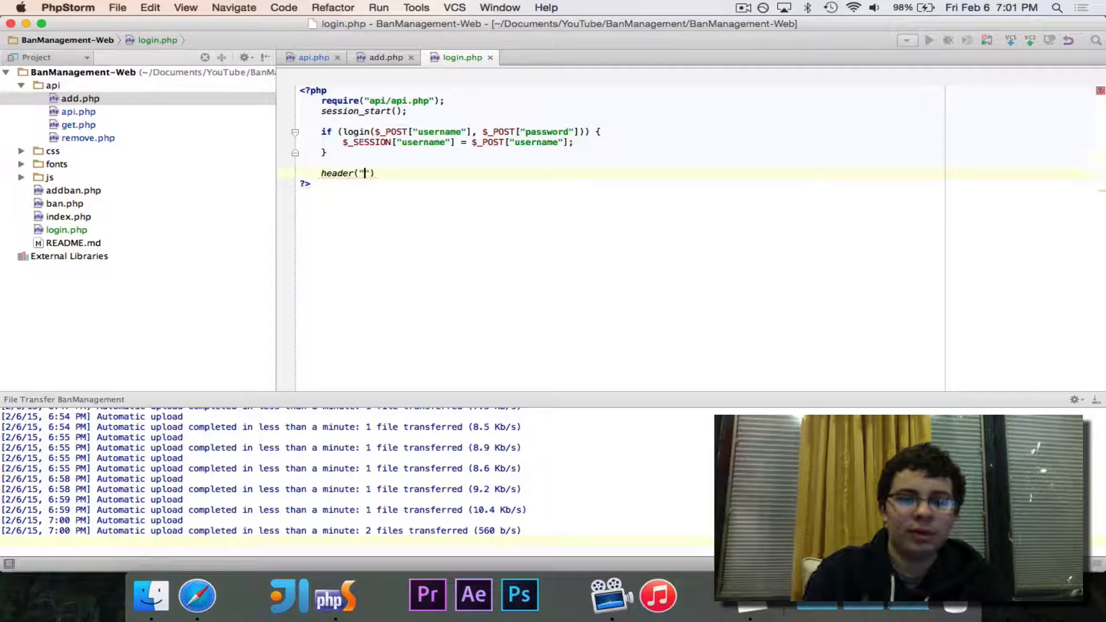
text(Location: indxe)
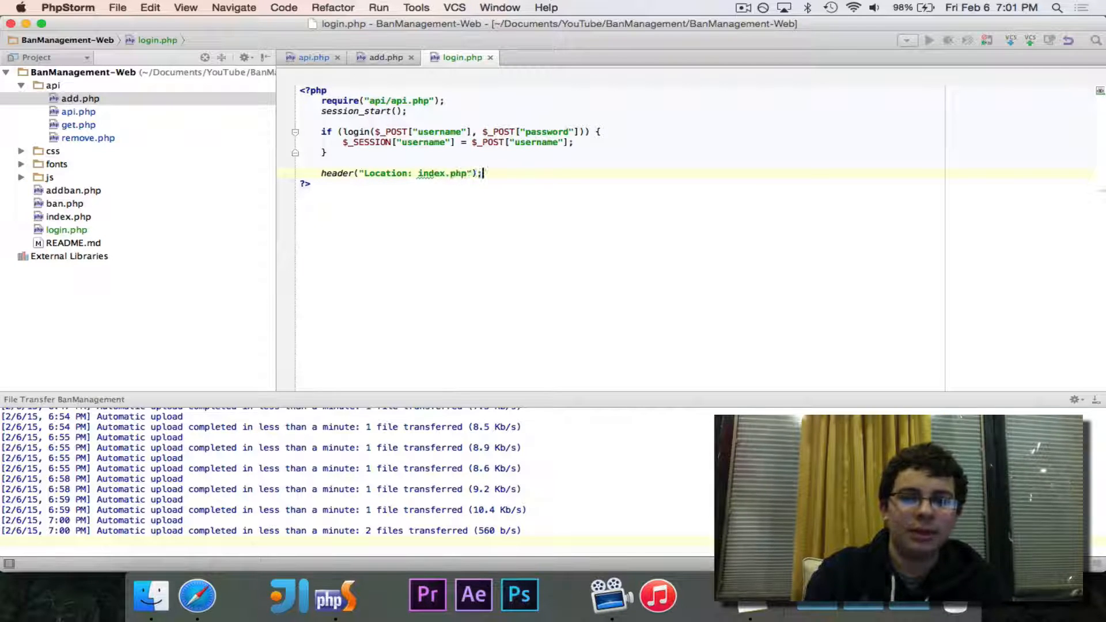
click(64, 229)
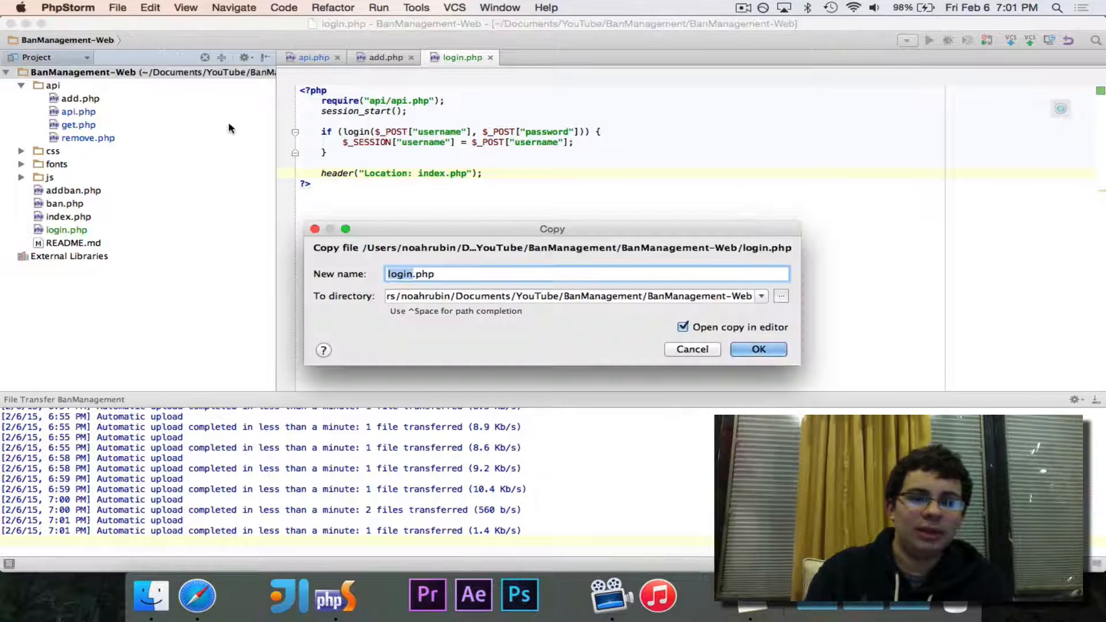
Copy login.php as logout.php, decline the Git add, and replace the if block with session_destroy().
click(758, 349)
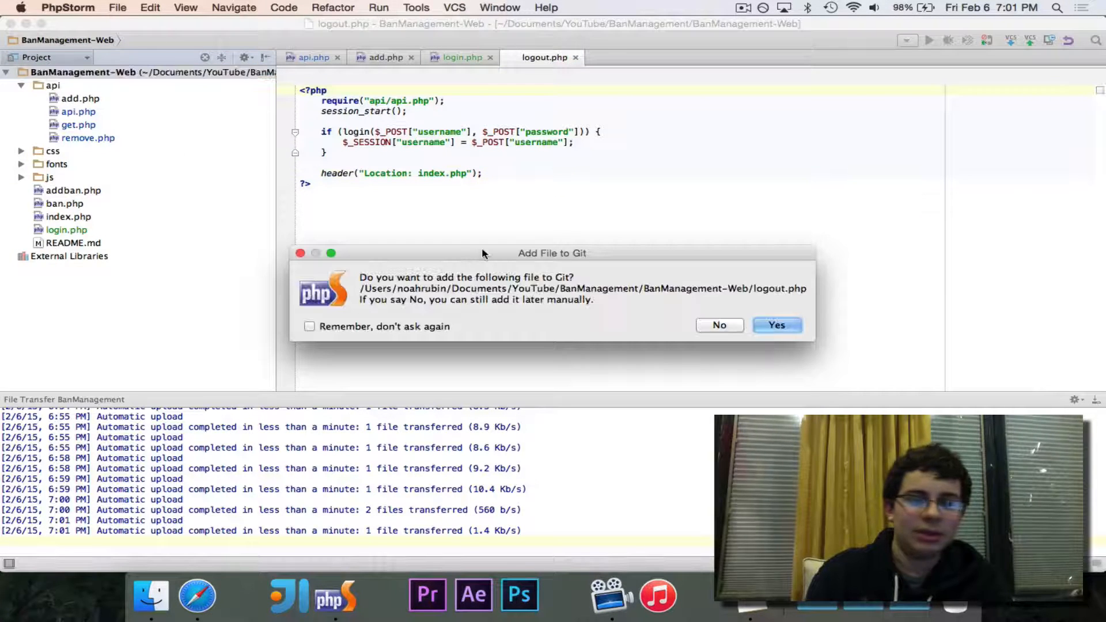
click(777, 325)
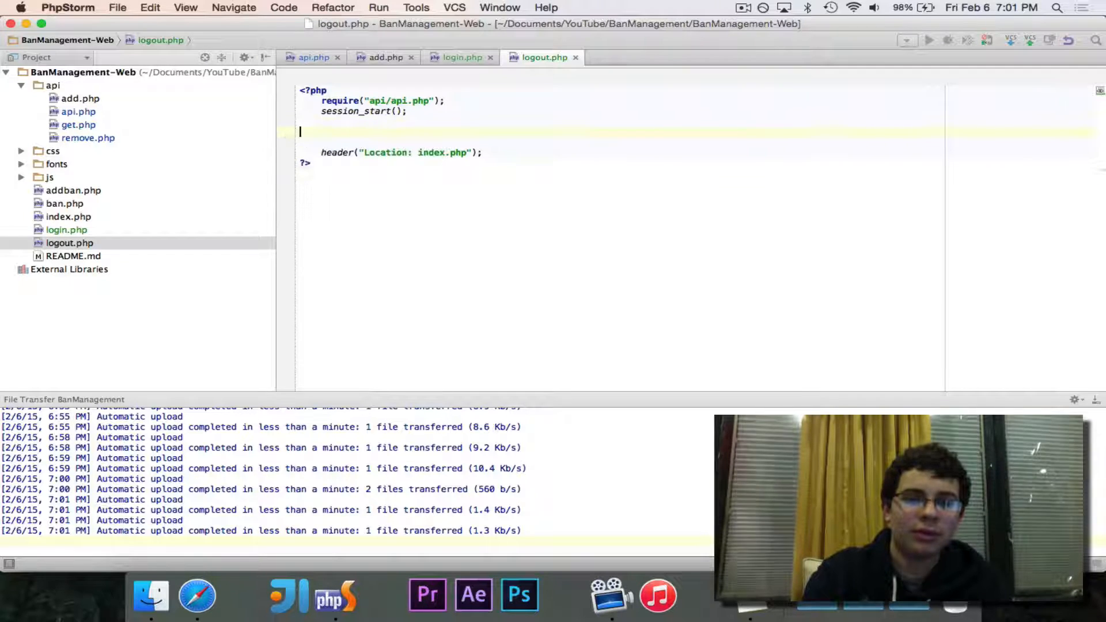
text(session_destroy();)
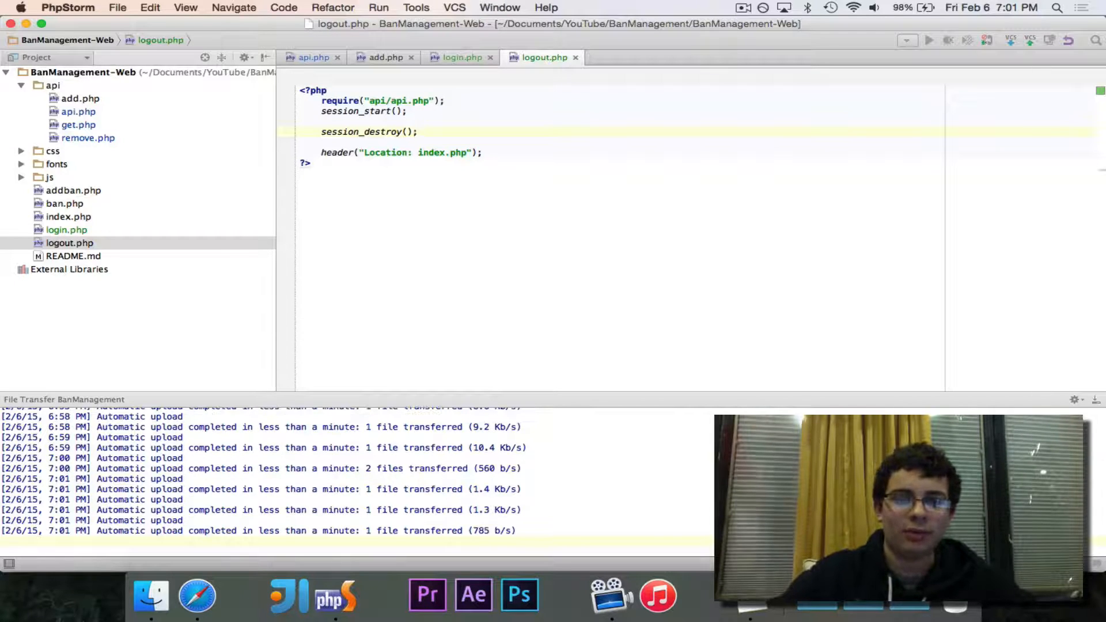
click(67, 229)
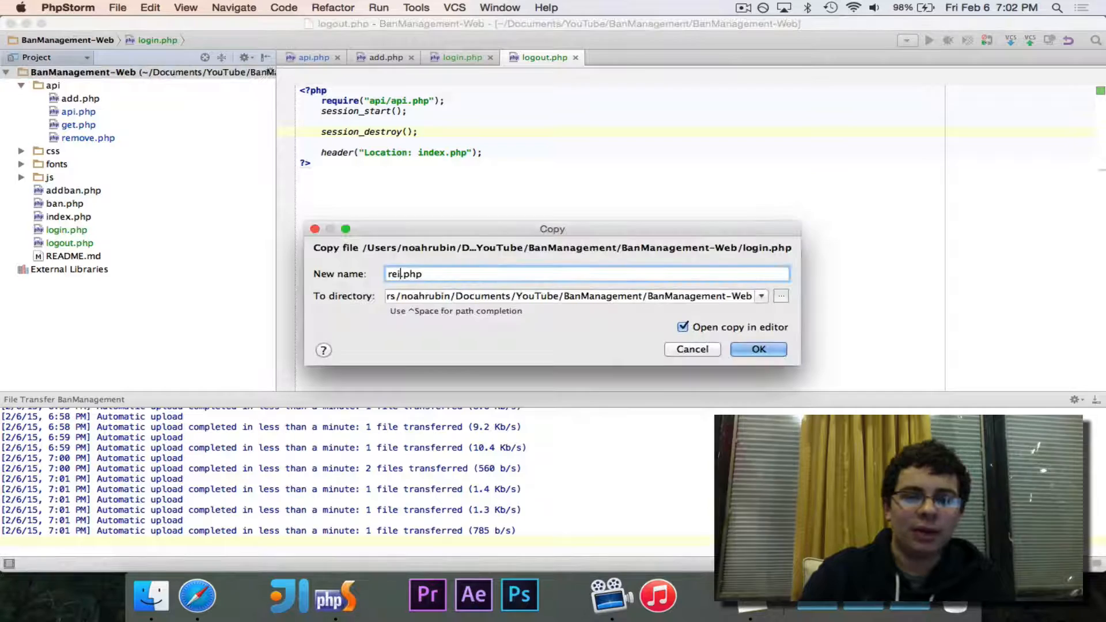
Copy login.php as register.php and replace the if block with register($_POST['username'], $_POST['password']);.
click(758, 349)
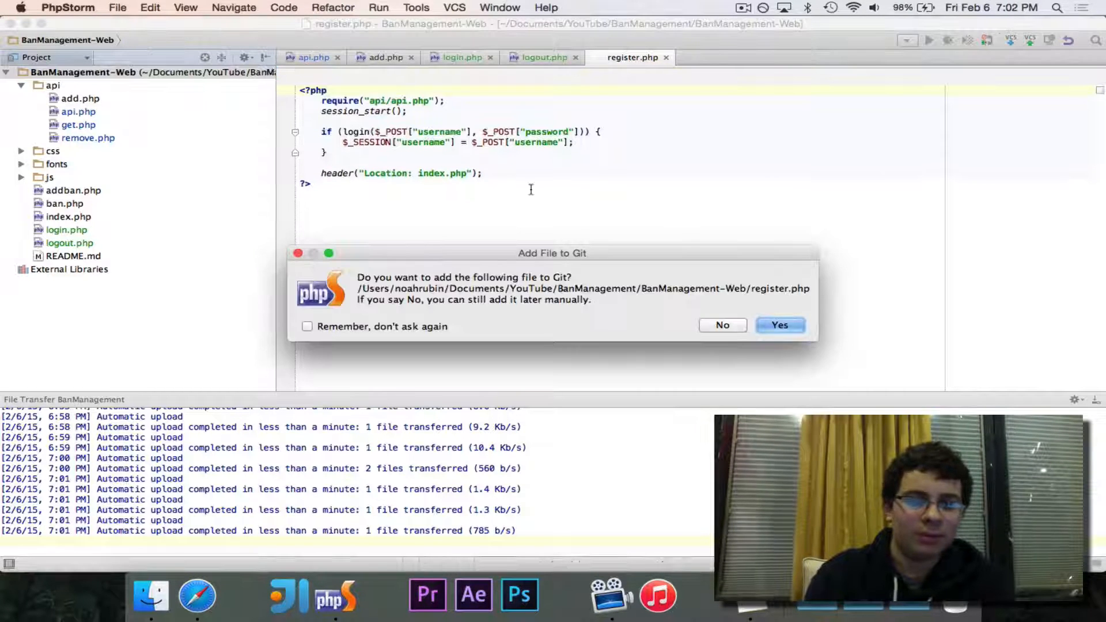
click(780, 325)
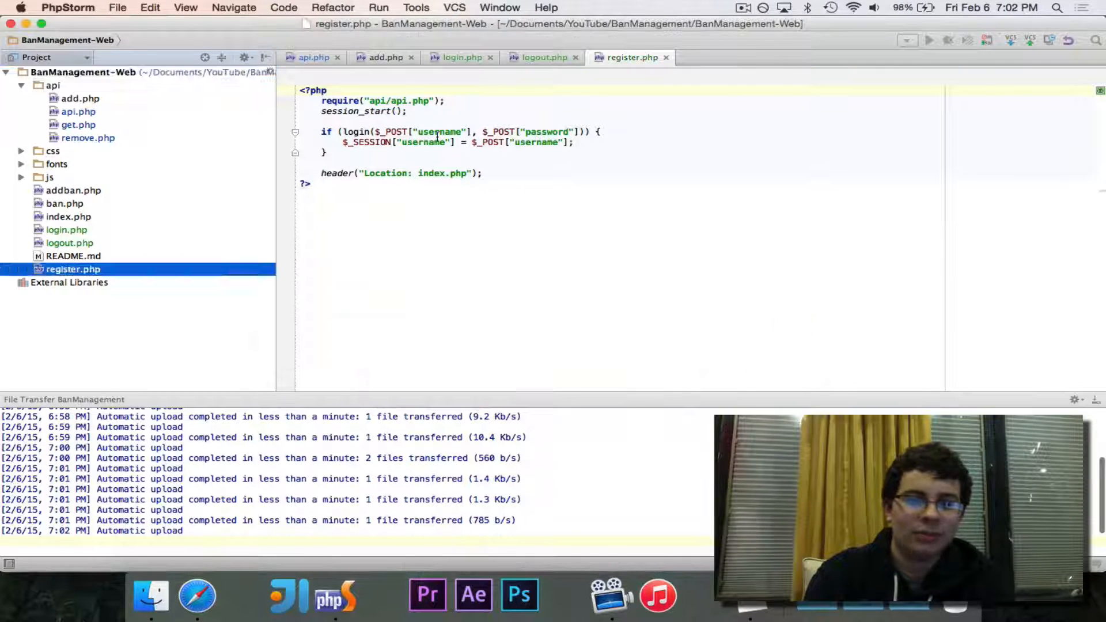
triple_click(452, 143)
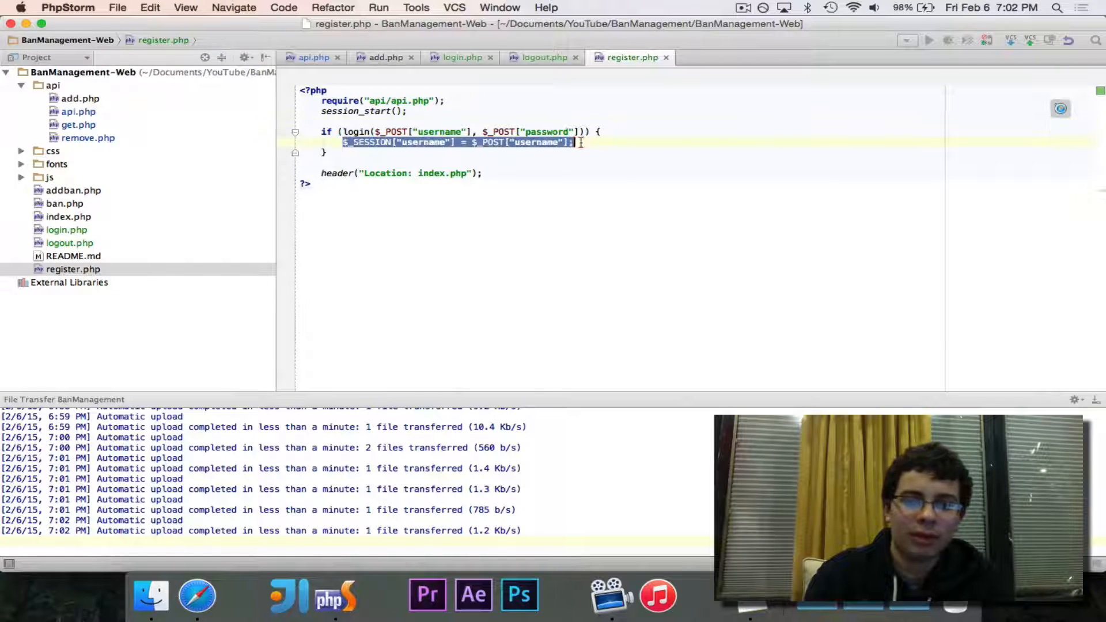
click(341, 131)
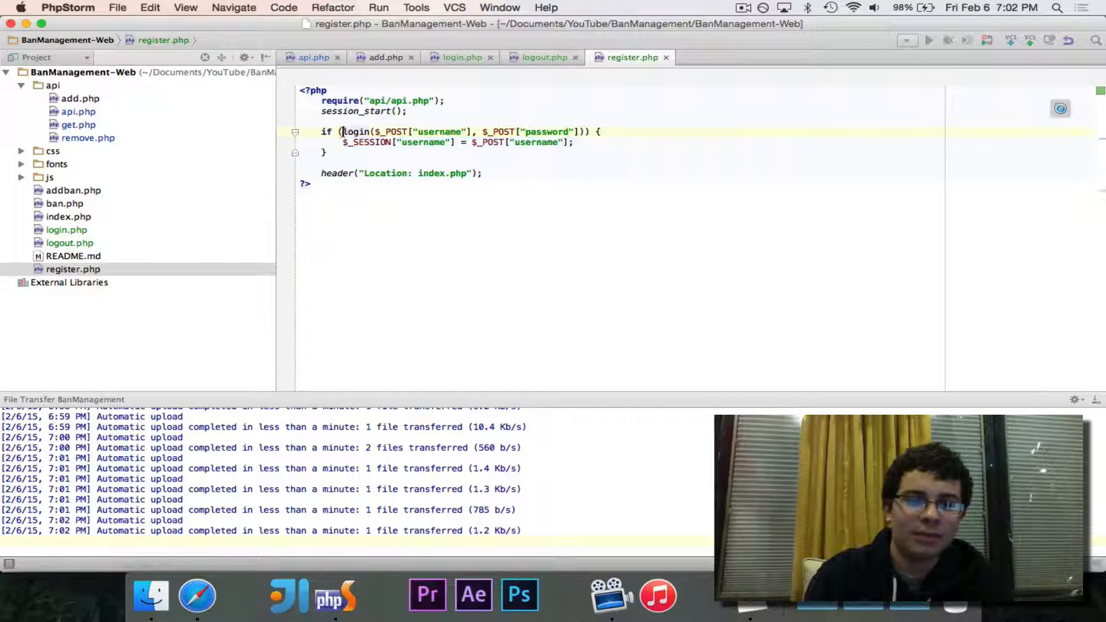
drag(343, 132, 582, 131)
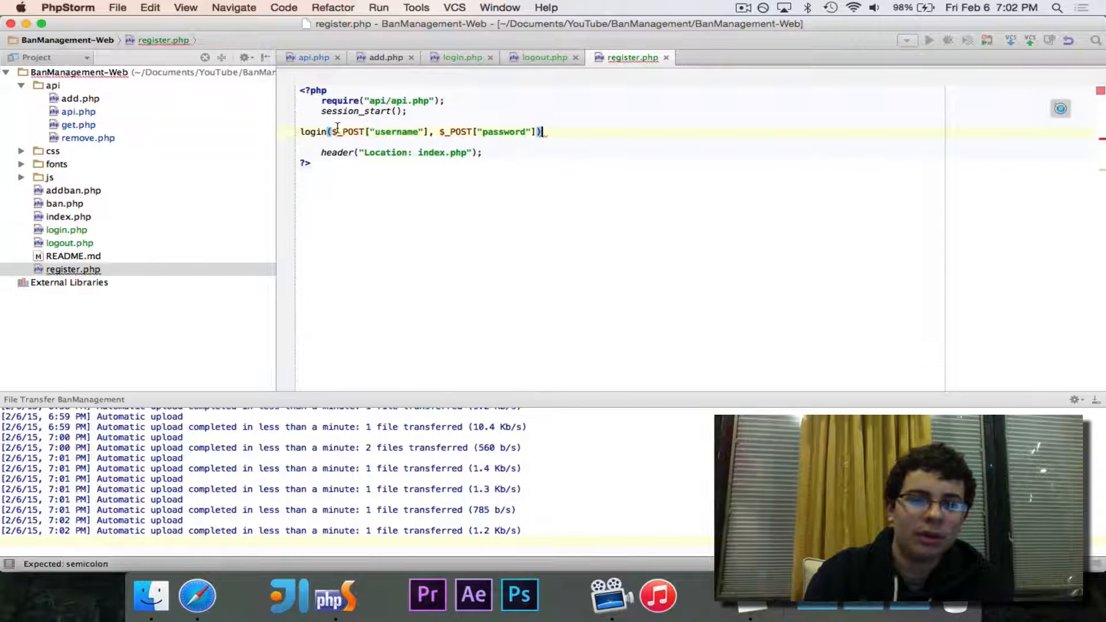
text(register)
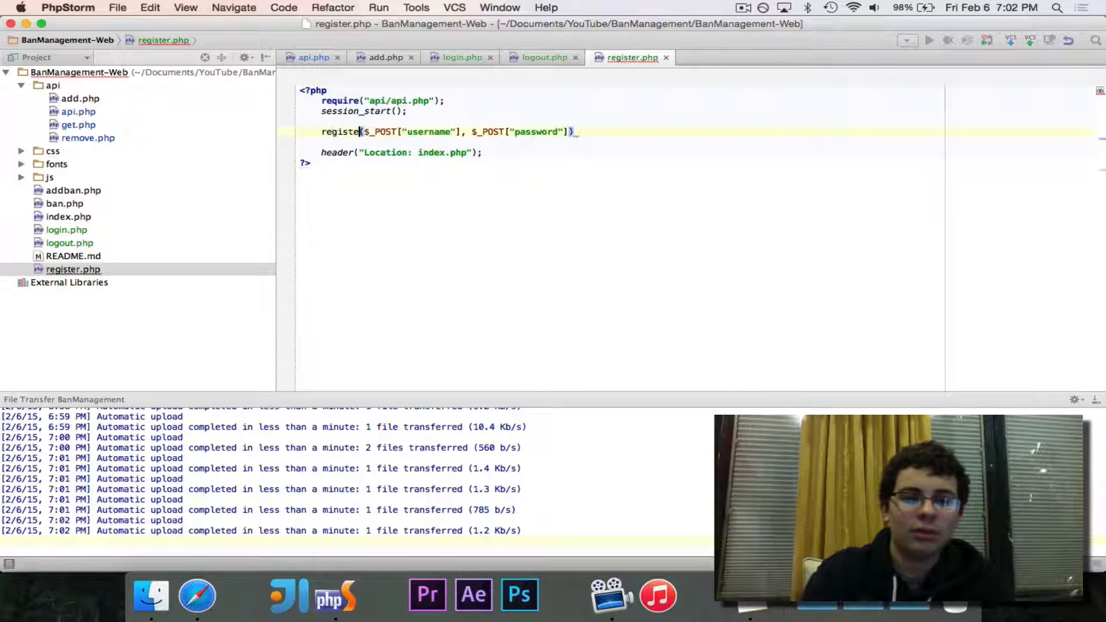
click(591, 132)
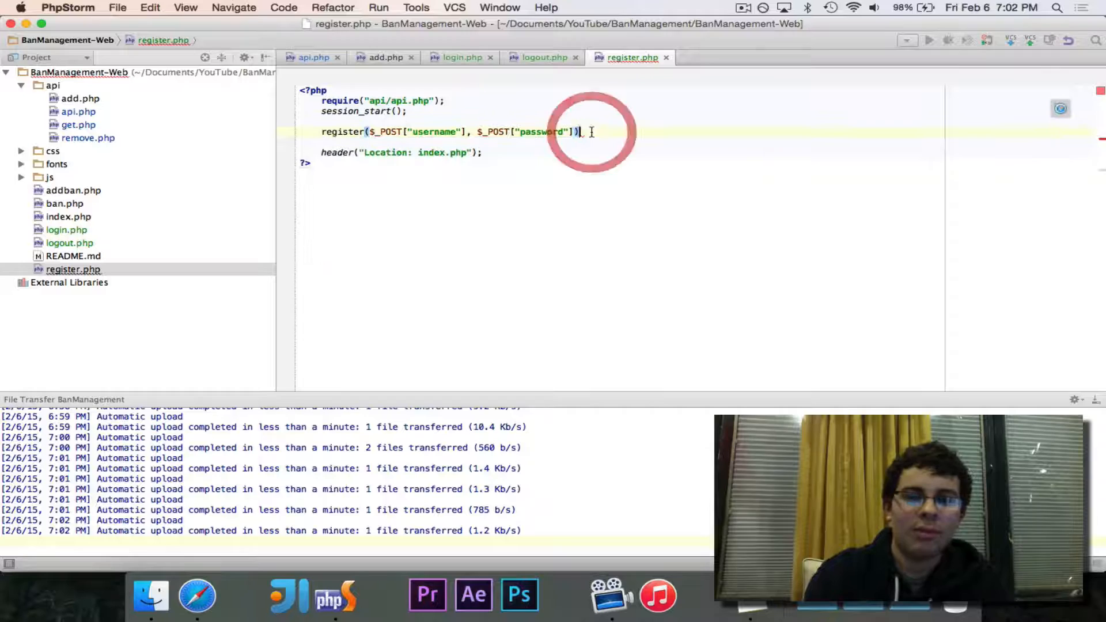
text(;)
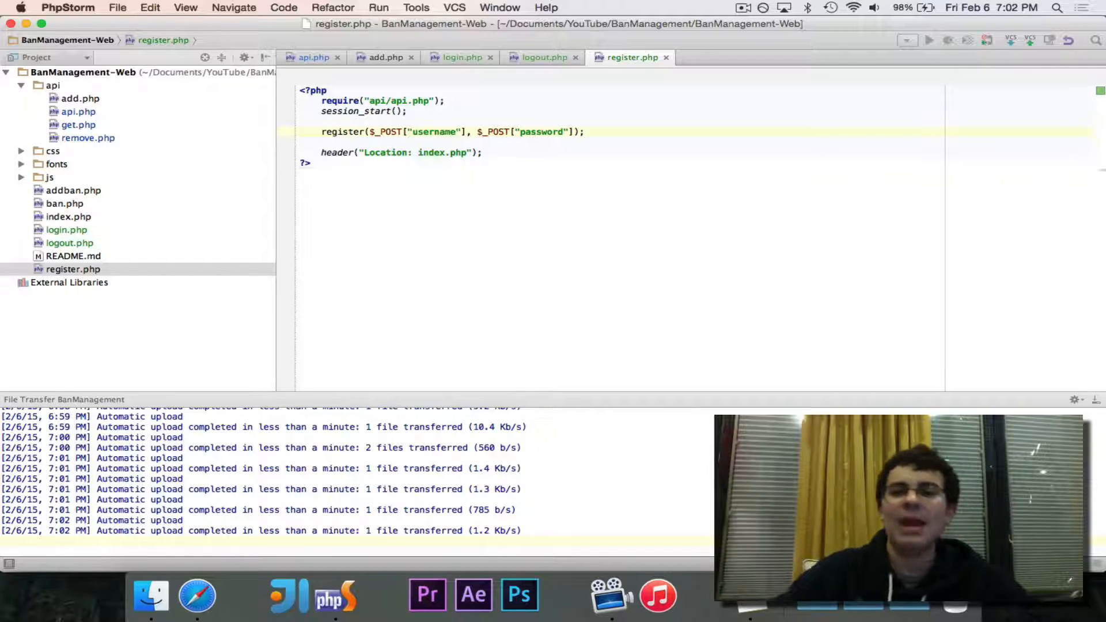
Bring api.php back up to review the login and register functions.
click(312, 58)
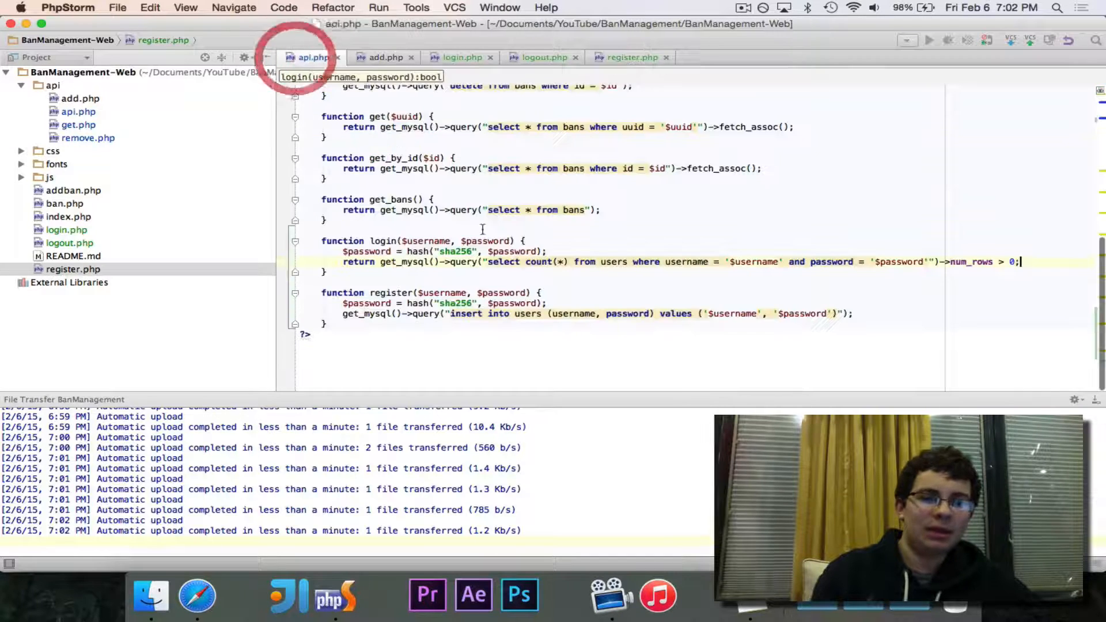